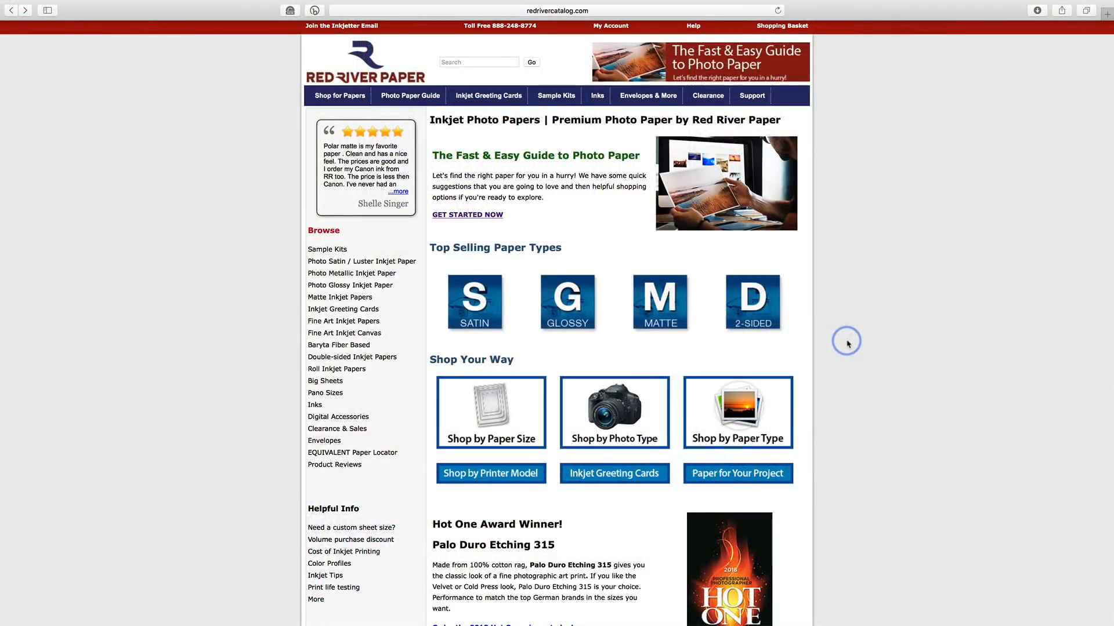
mouse_move(858, 152)
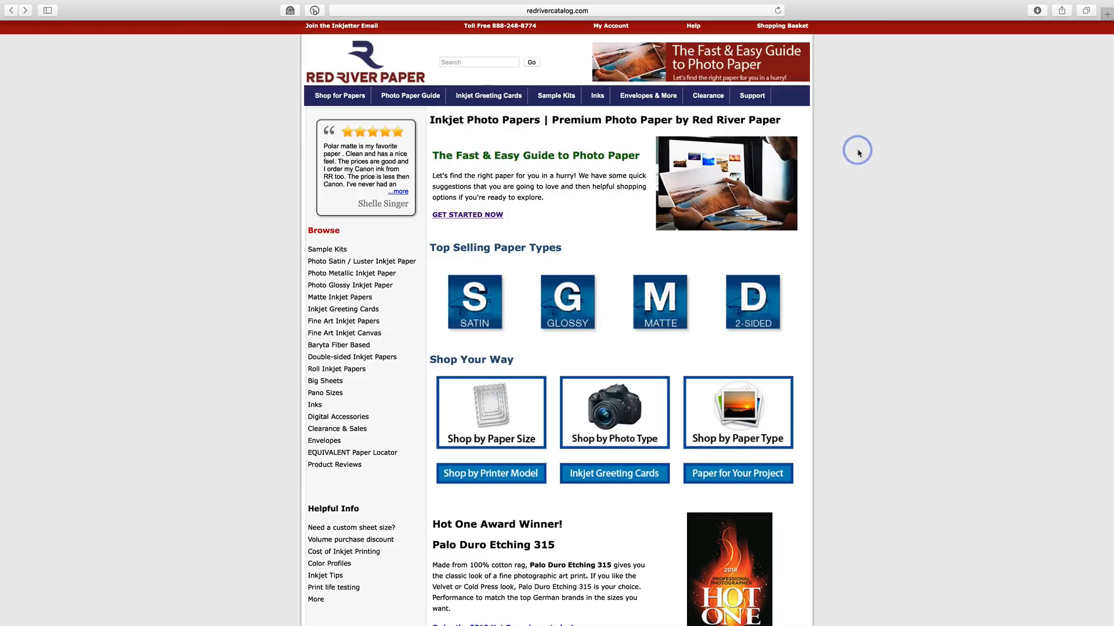
- Go from Help to Color Profiles and open the Epson SureColor P800 ICC profile list
left_click(751, 96)
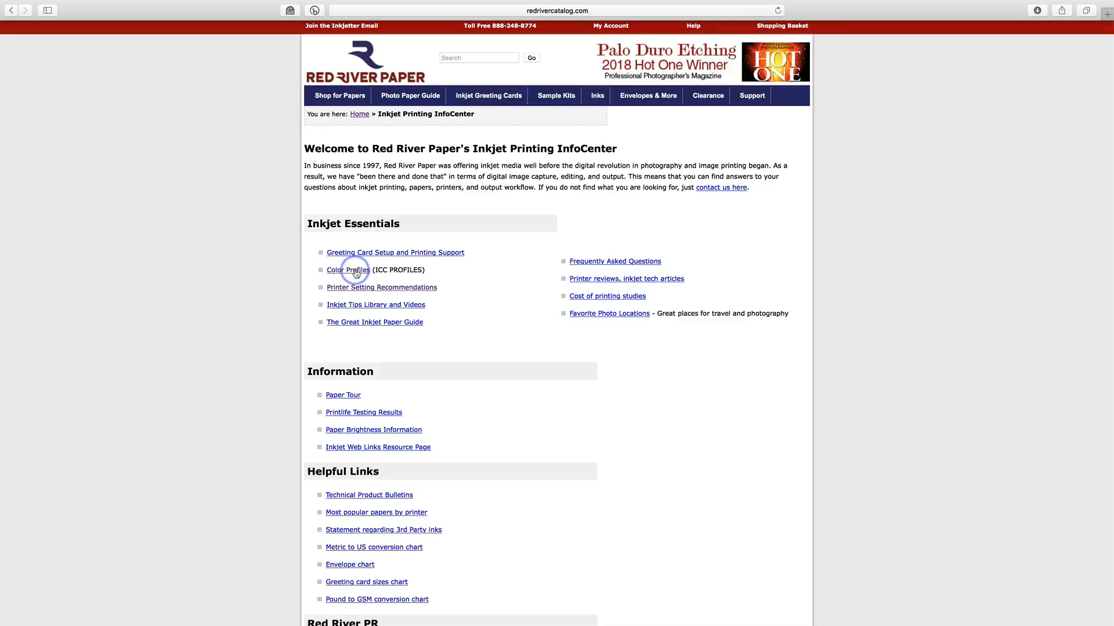
left_click(348, 270)
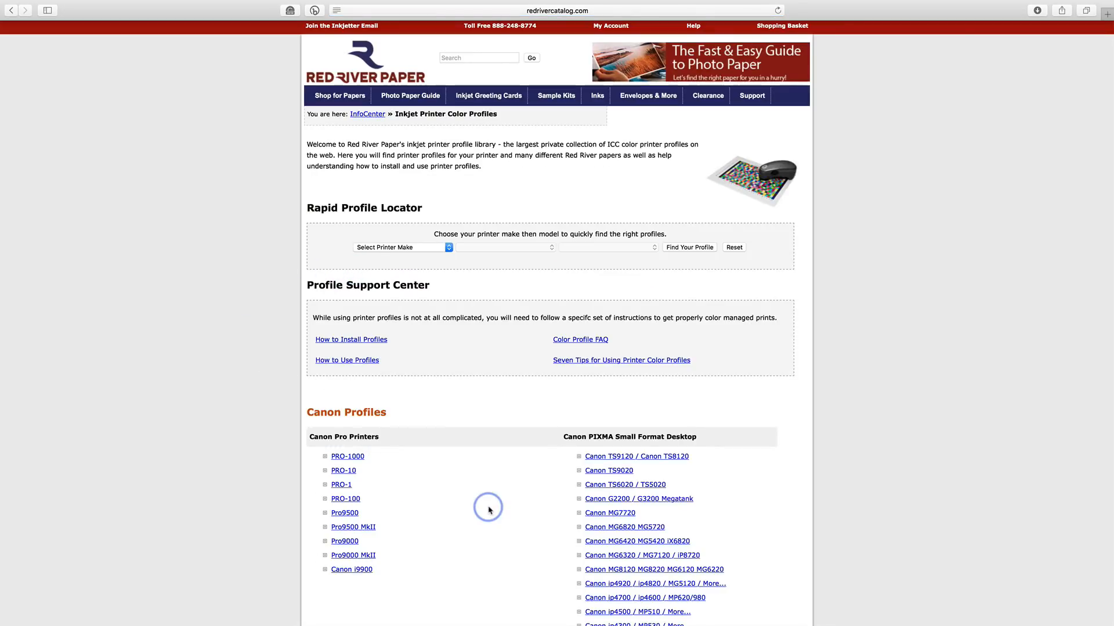
mouse_move(557, 254)
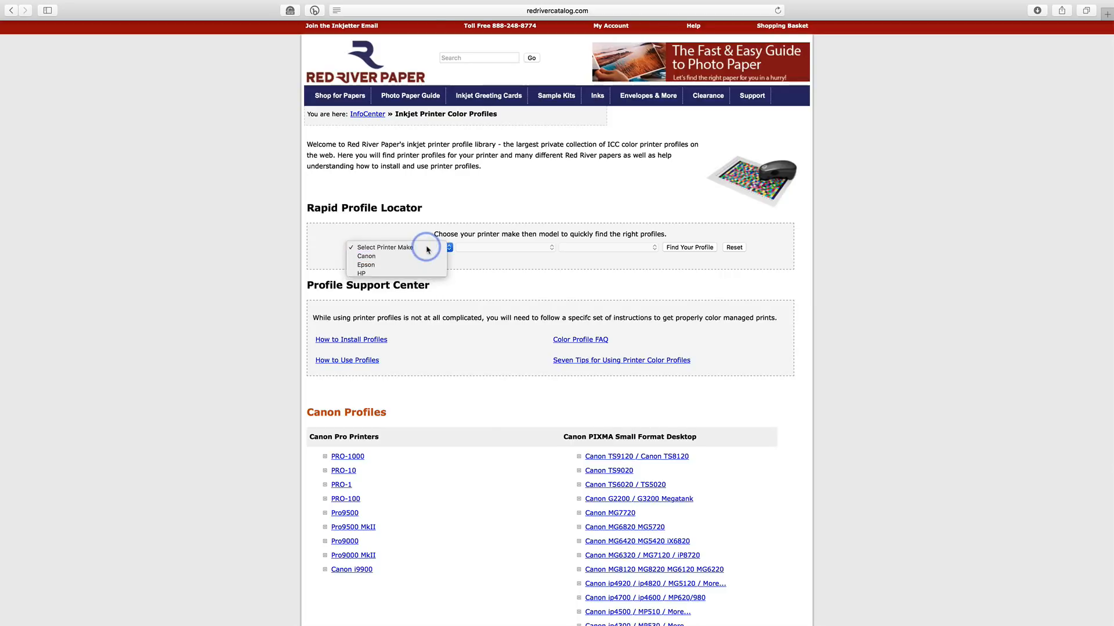
scroll("down", 3)
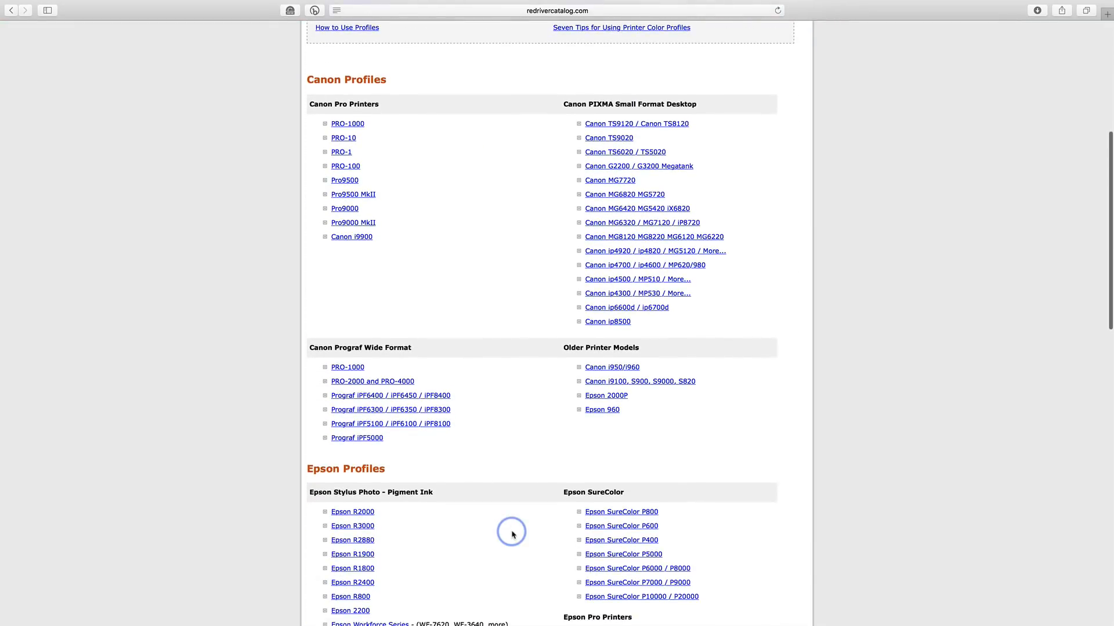
scroll("down", 3)
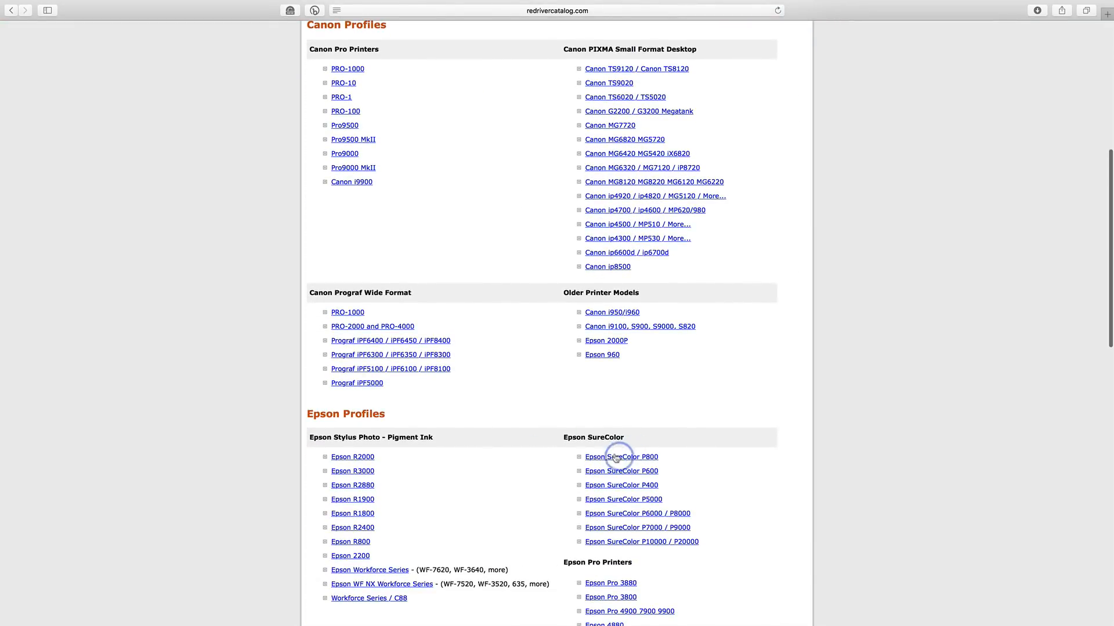
left_click(621, 457)
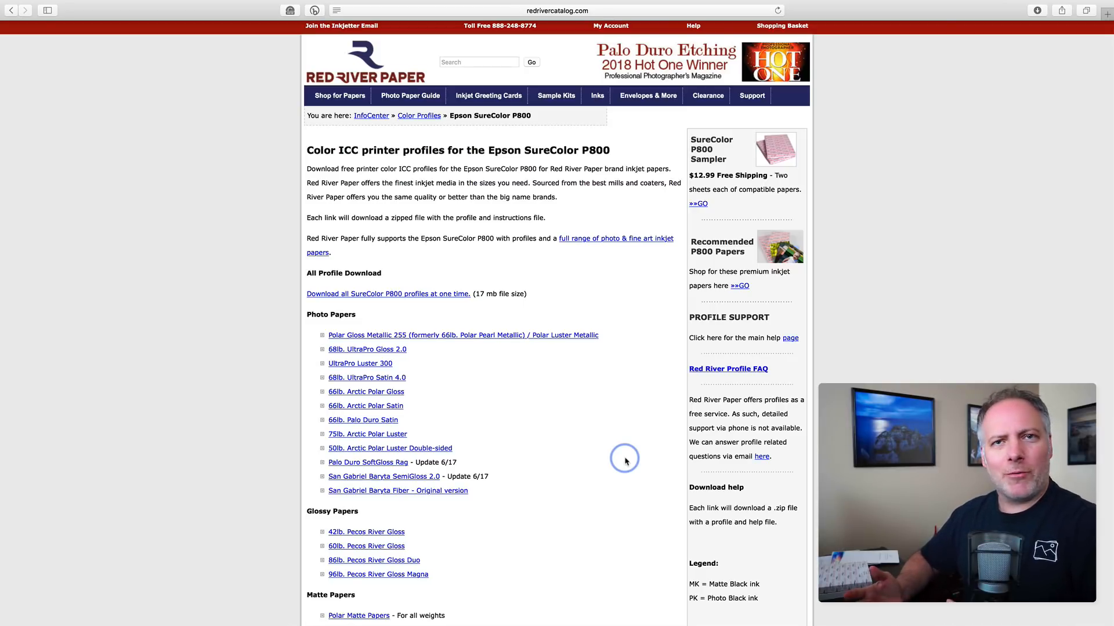
mouse_move(440, 299)
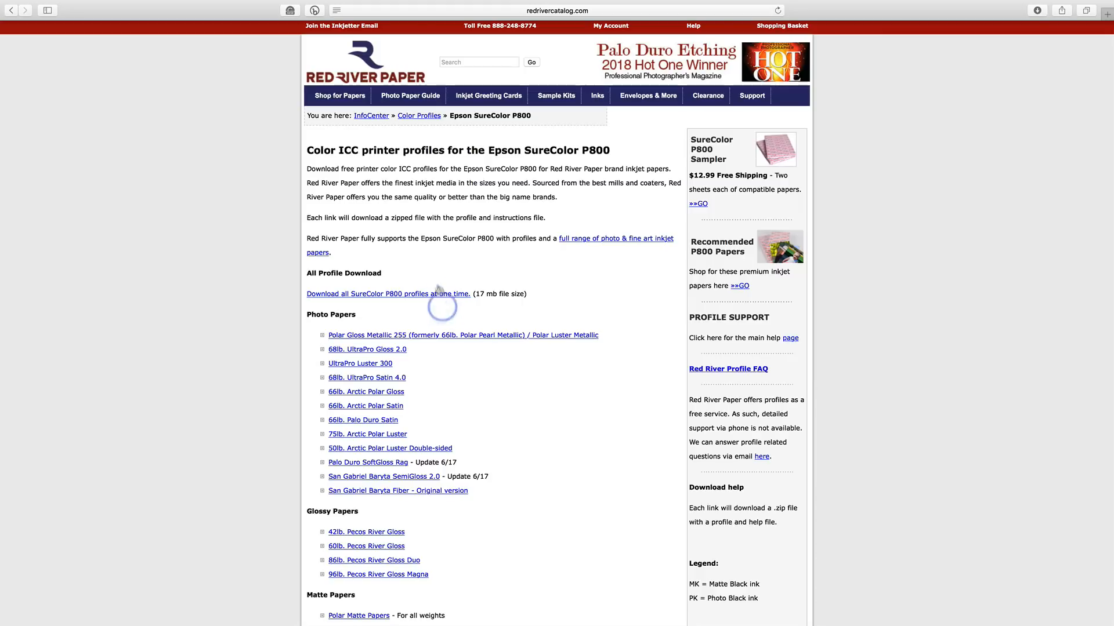
scroll("down", 3)
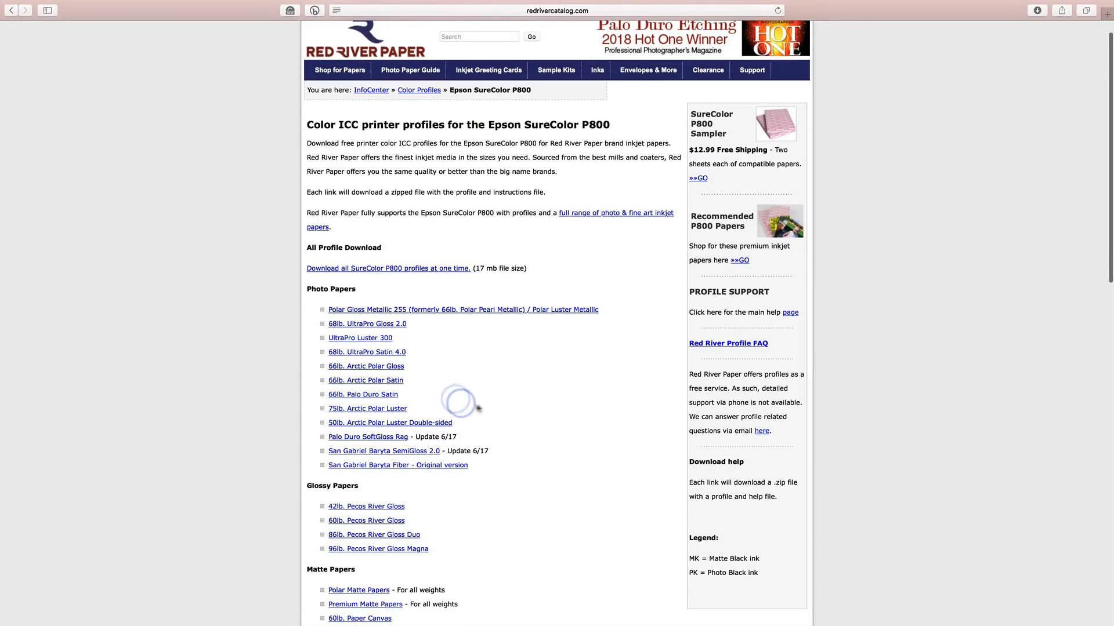
mouse_move(437, 313)
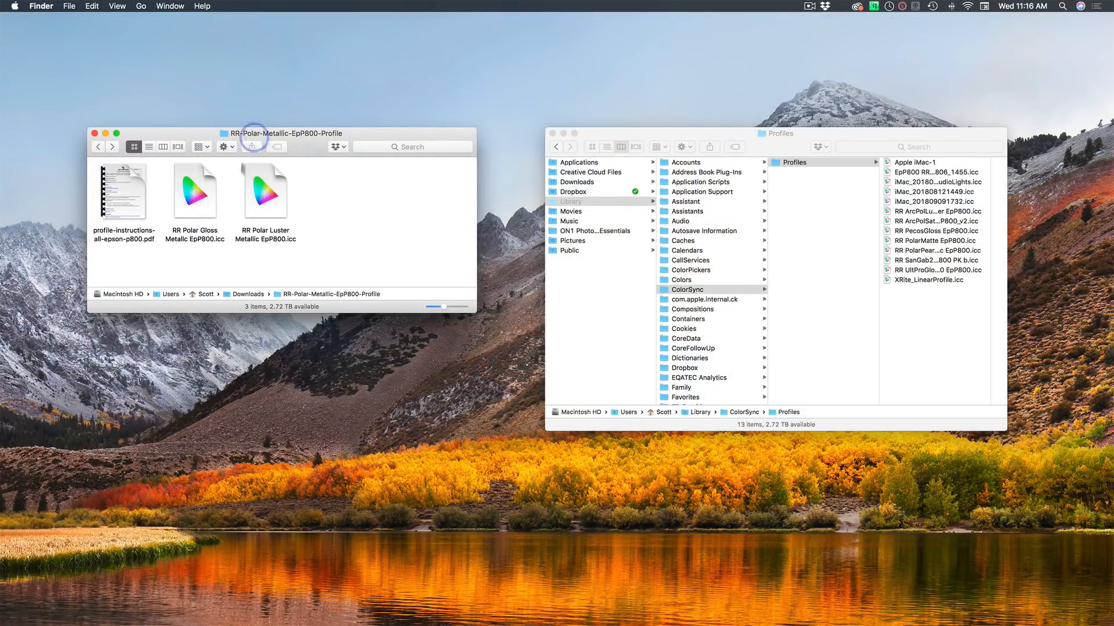
mouse_move(235, 262)
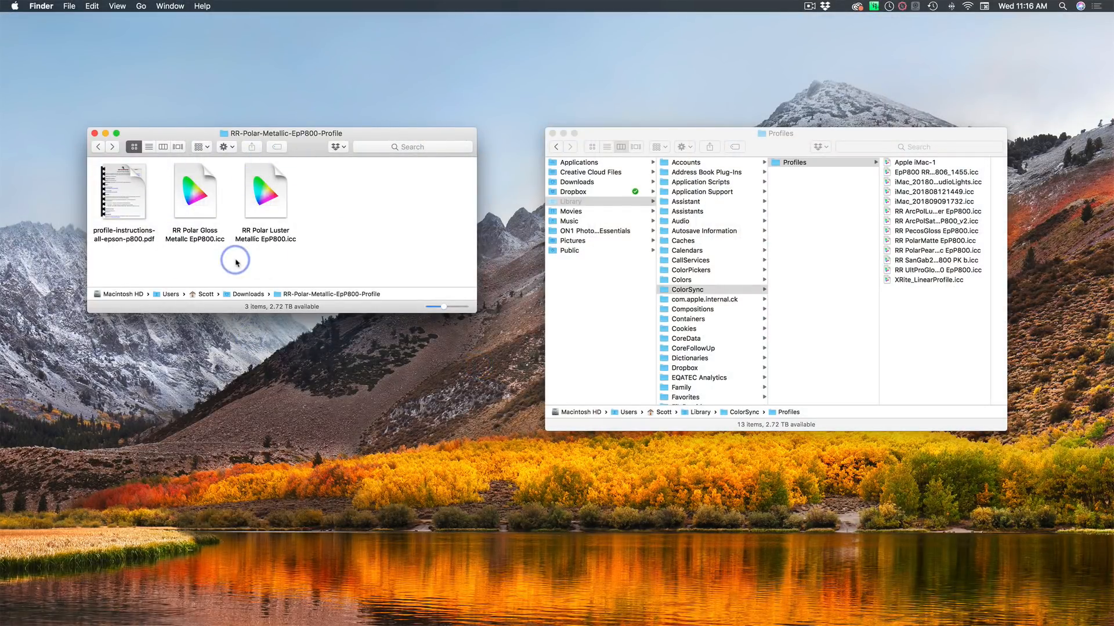
mouse_move(123, 192)
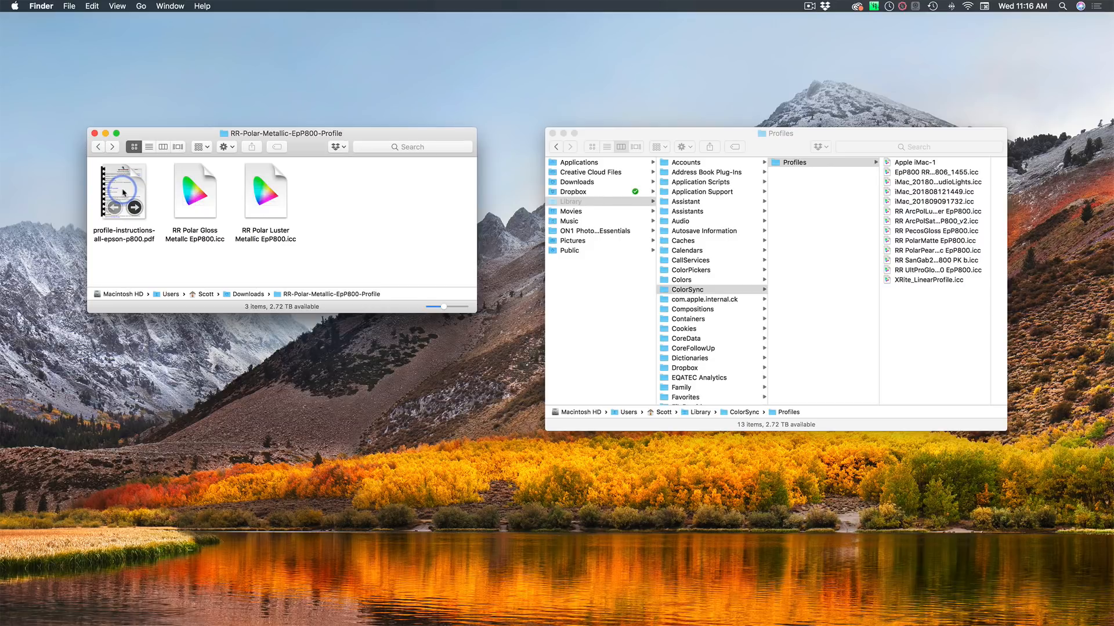
mouse_move(140, 194)
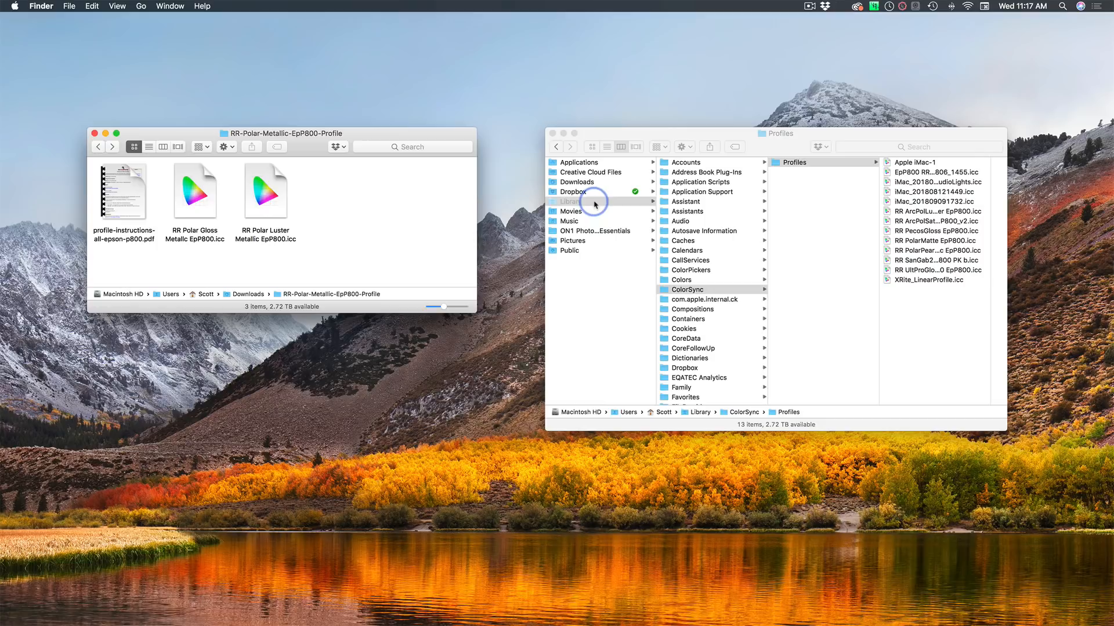
mouse_move(808, 165)
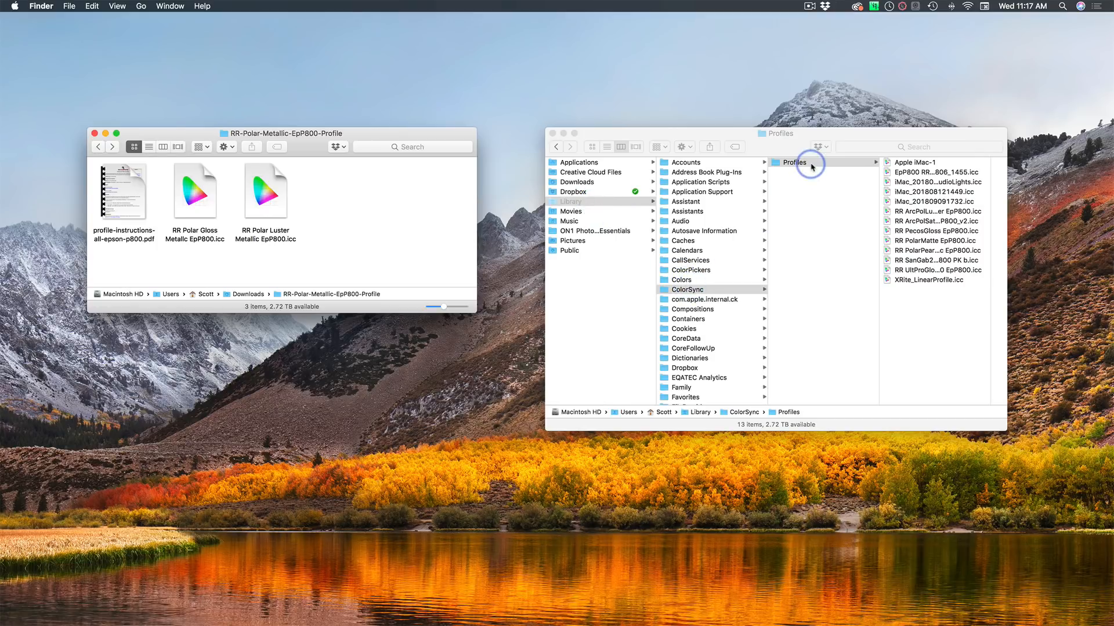
mouse_move(664, 138)
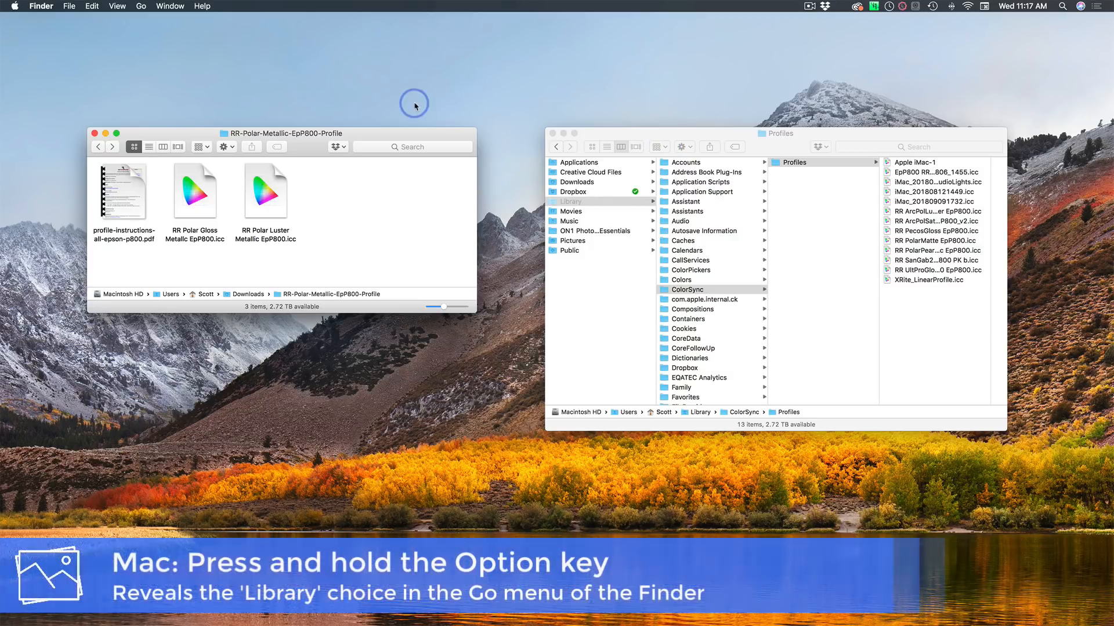
mouse_move(142, 8)
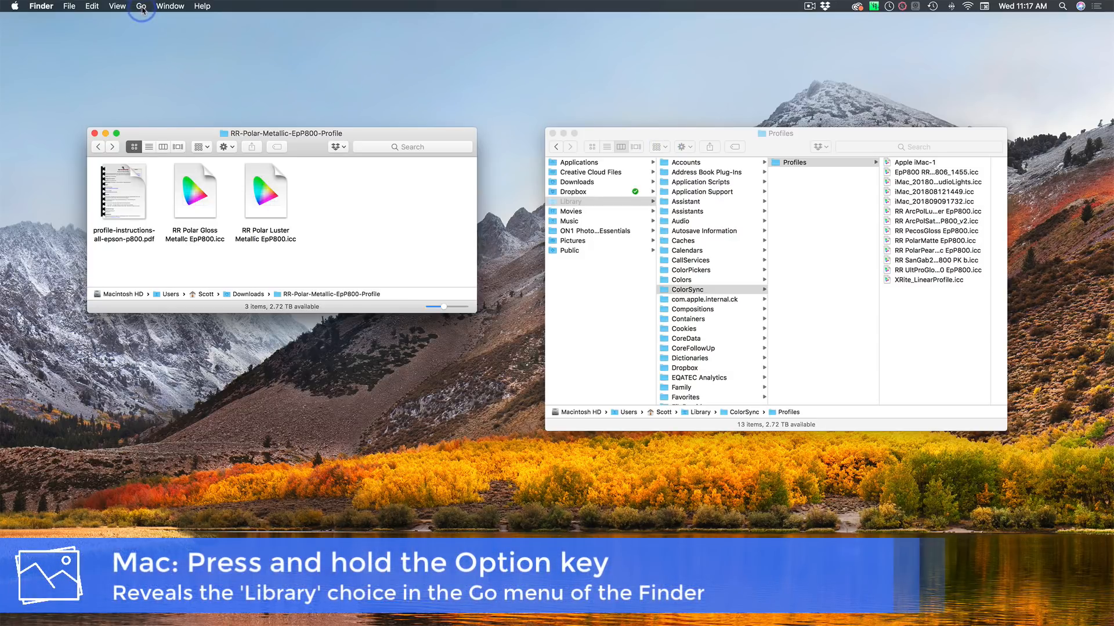
left_click(140, 6)
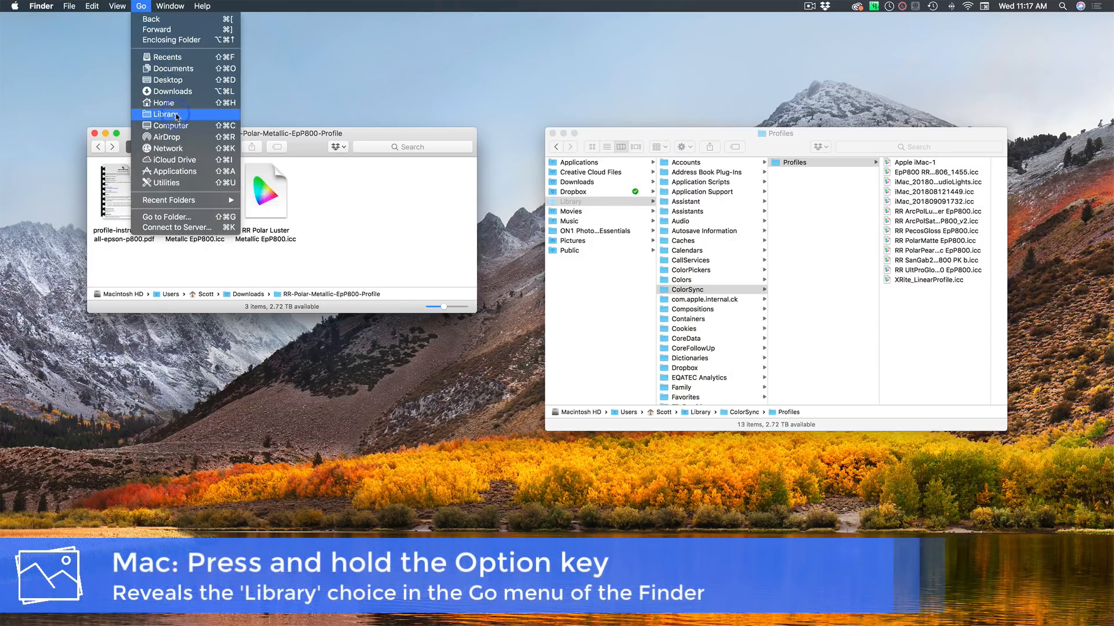
mouse_move(170, 40)
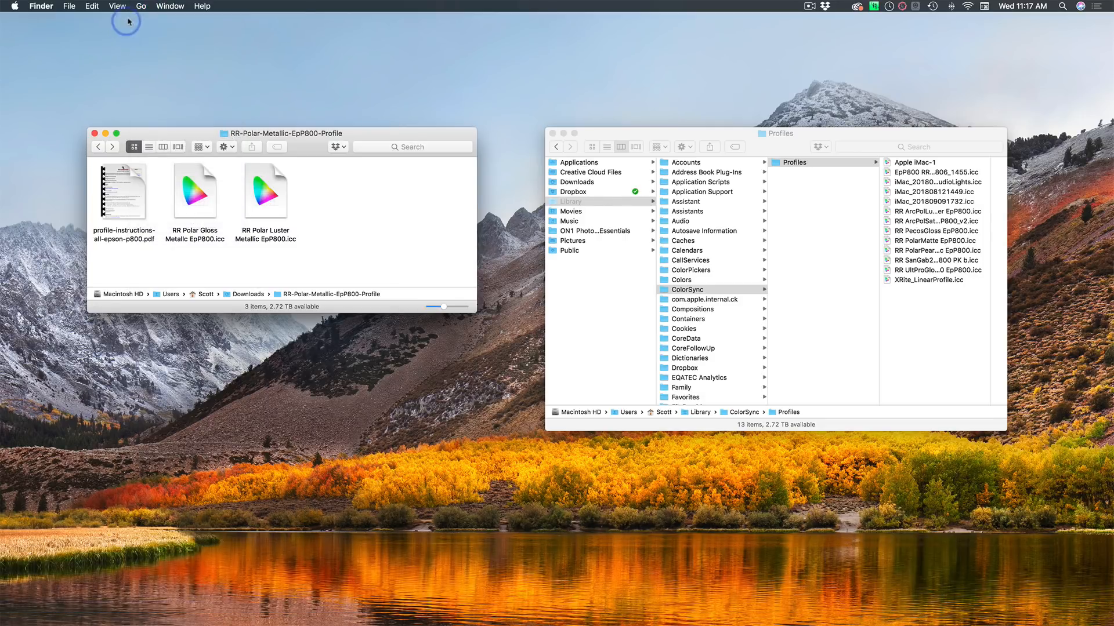
left_click(141, 6)
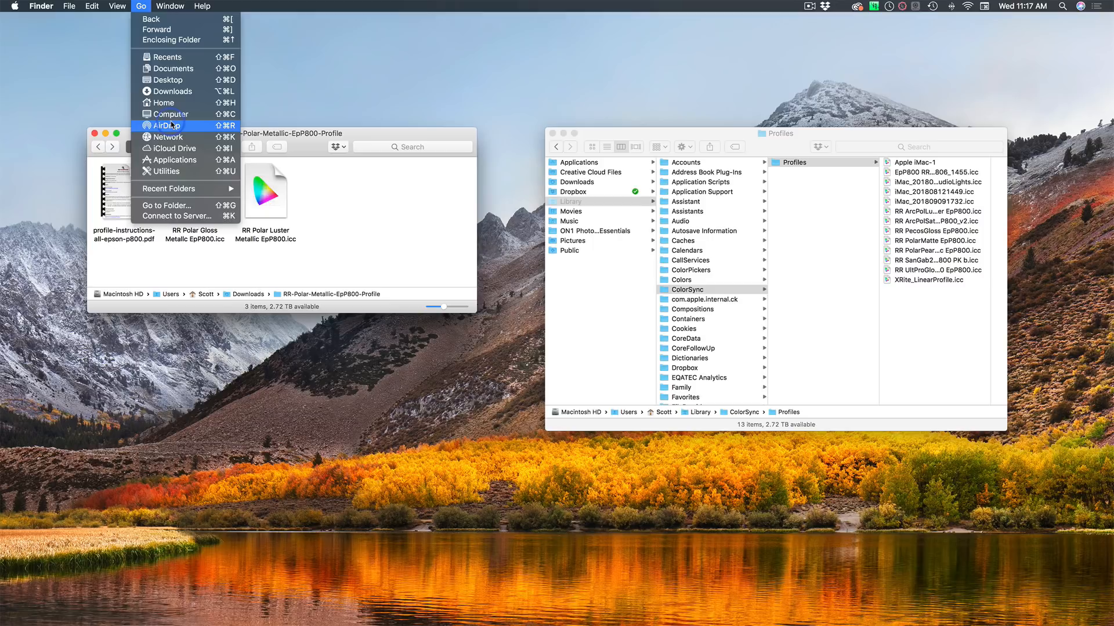
mouse_move(174, 91)
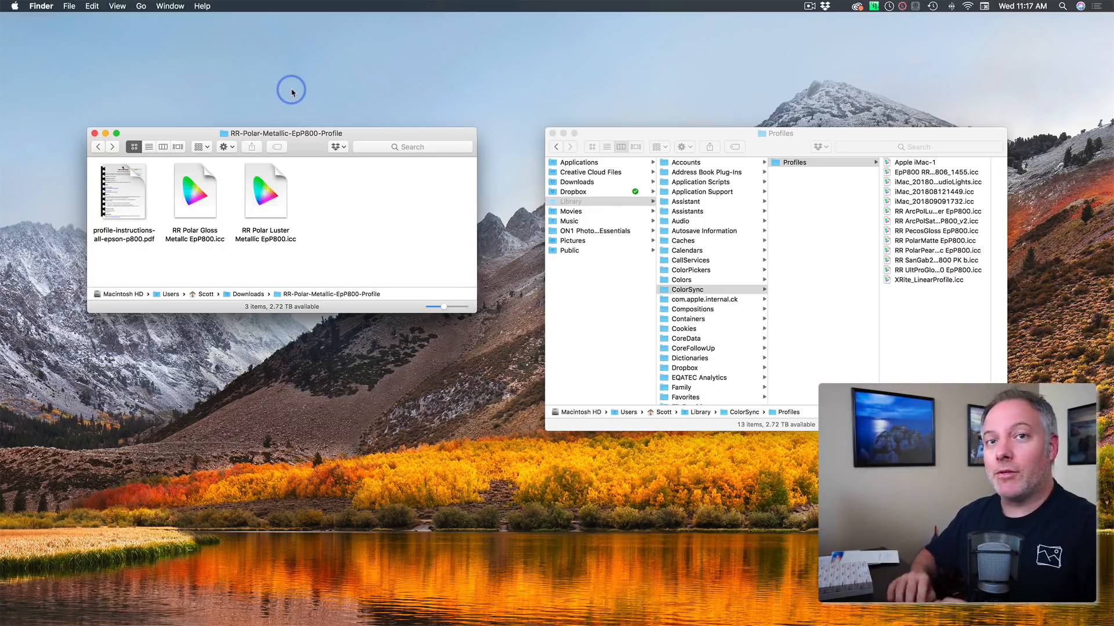
- Leave Finder and return to the Red River Paper home page in Safari
left_click(265, 189)
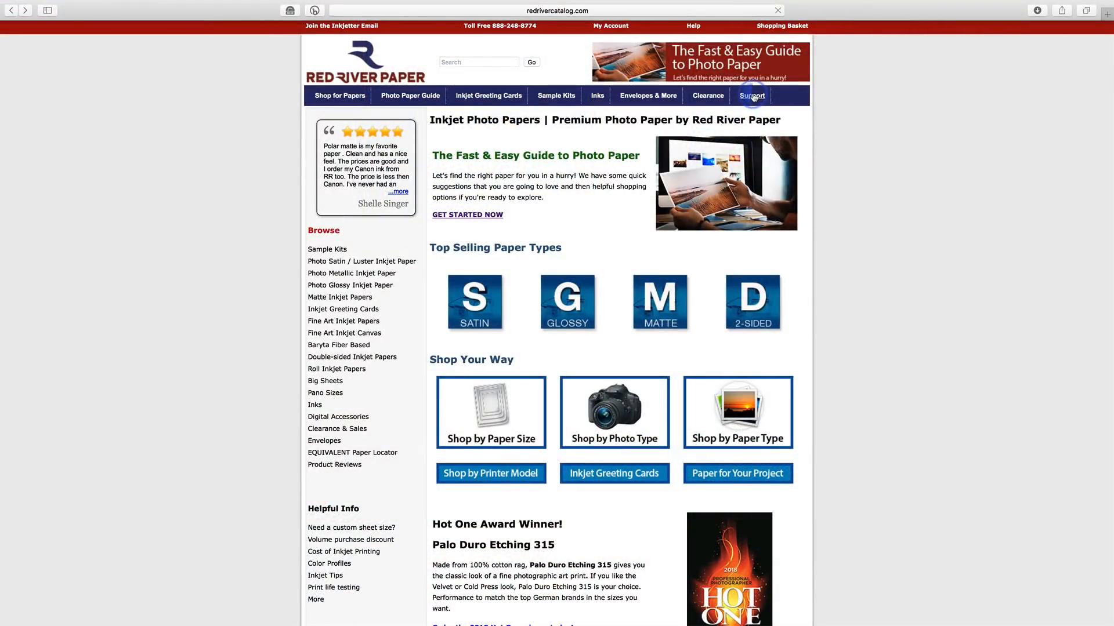
- Open Printer Setting Recommendations and the Polar Gloss Metallic 255 settings guide
left_click(750, 95)
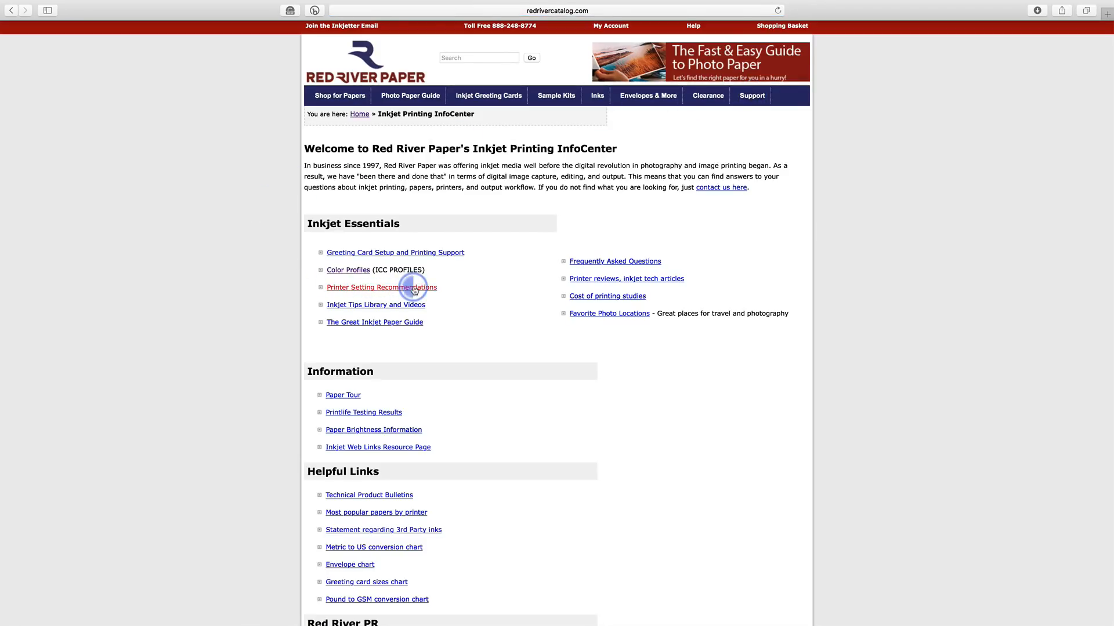
left_click(382, 287)
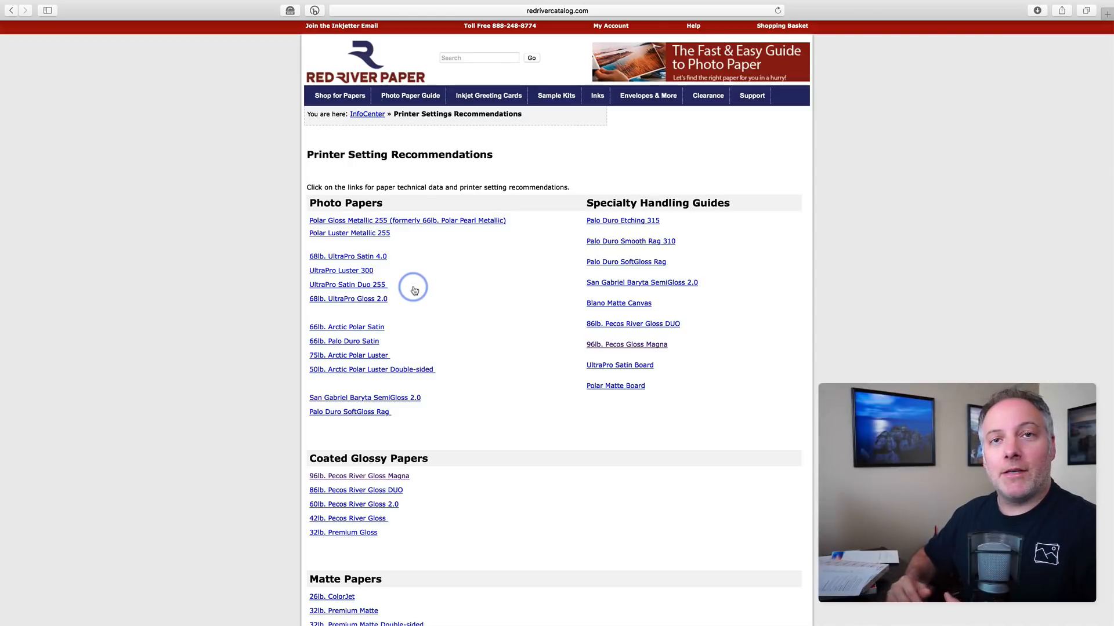
mouse_move(426, 222)
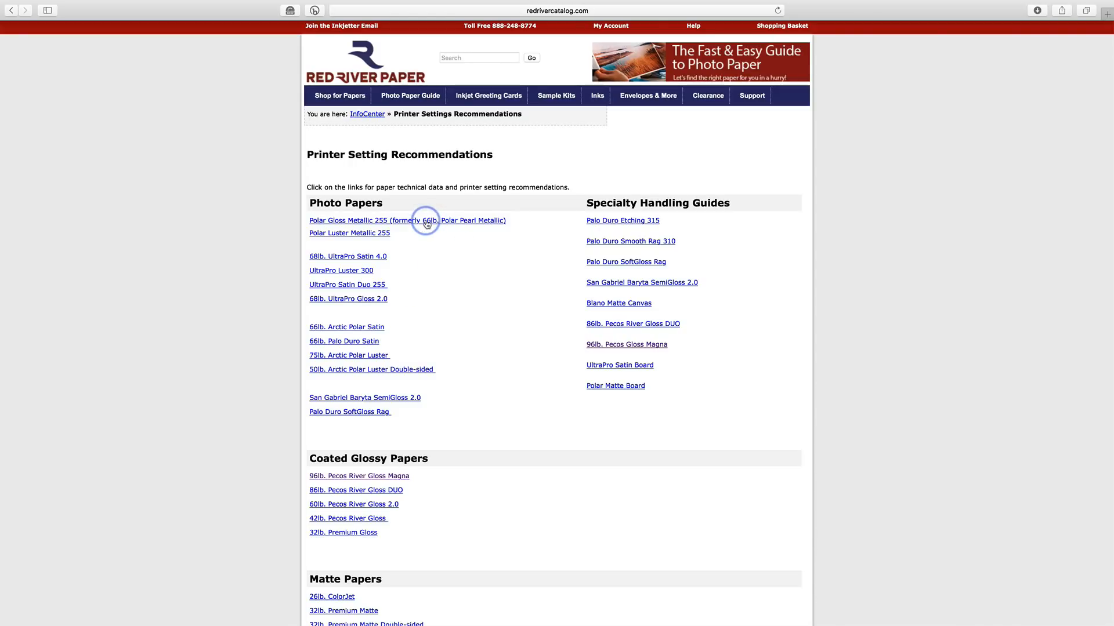
left_click(406, 221)
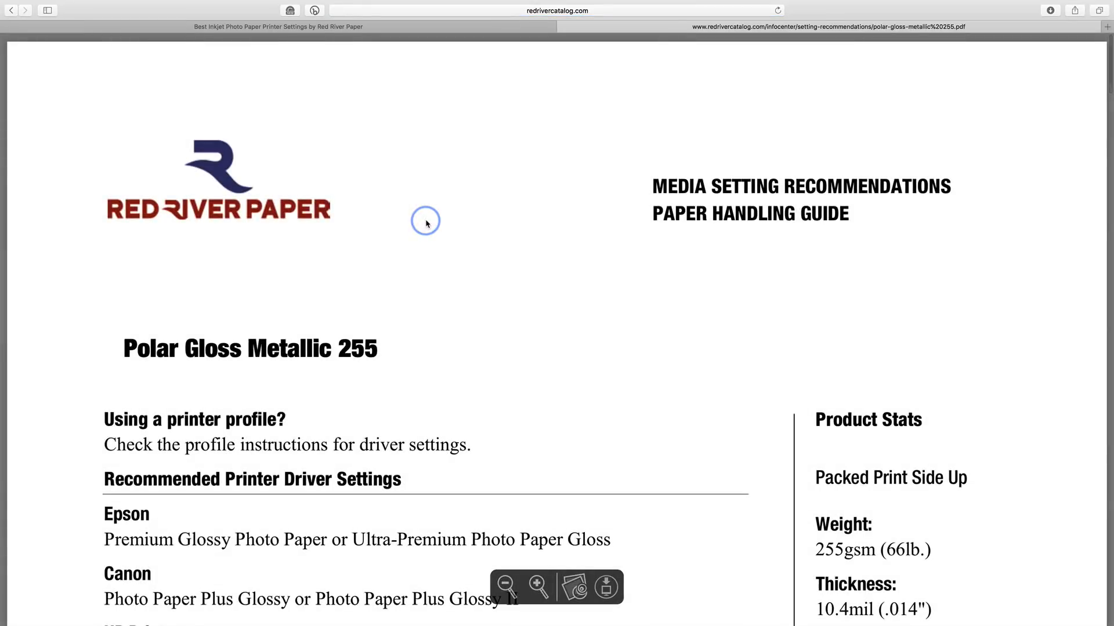
- Read through the Polar Gloss Metallic PDF, highlighting the Best Photo quality recommendation
scroll("down", 3)
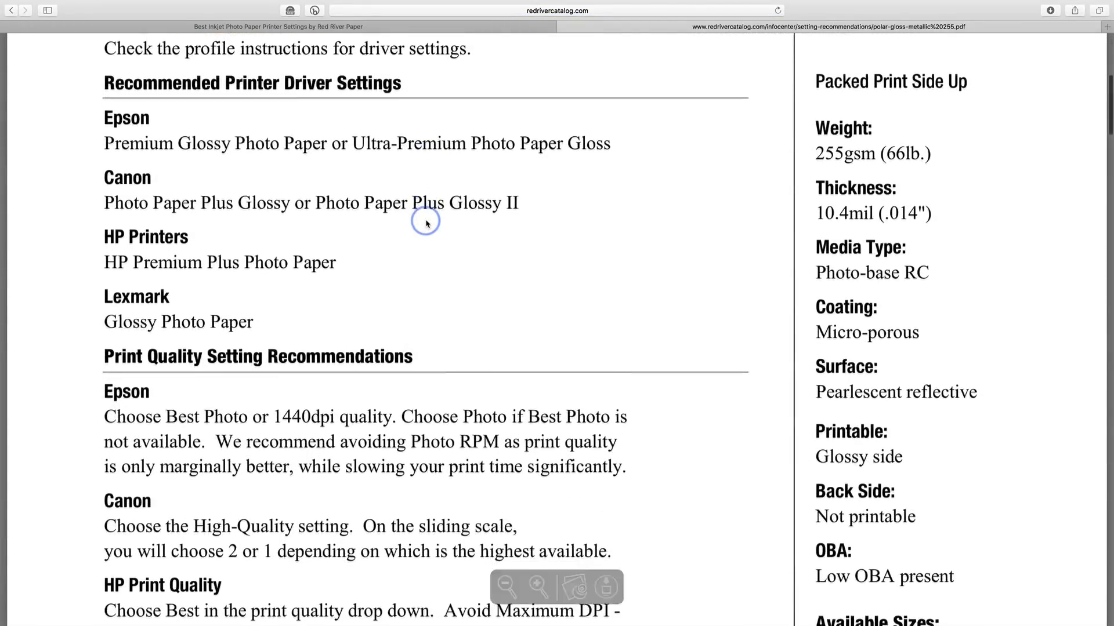
scroll("down", 3)
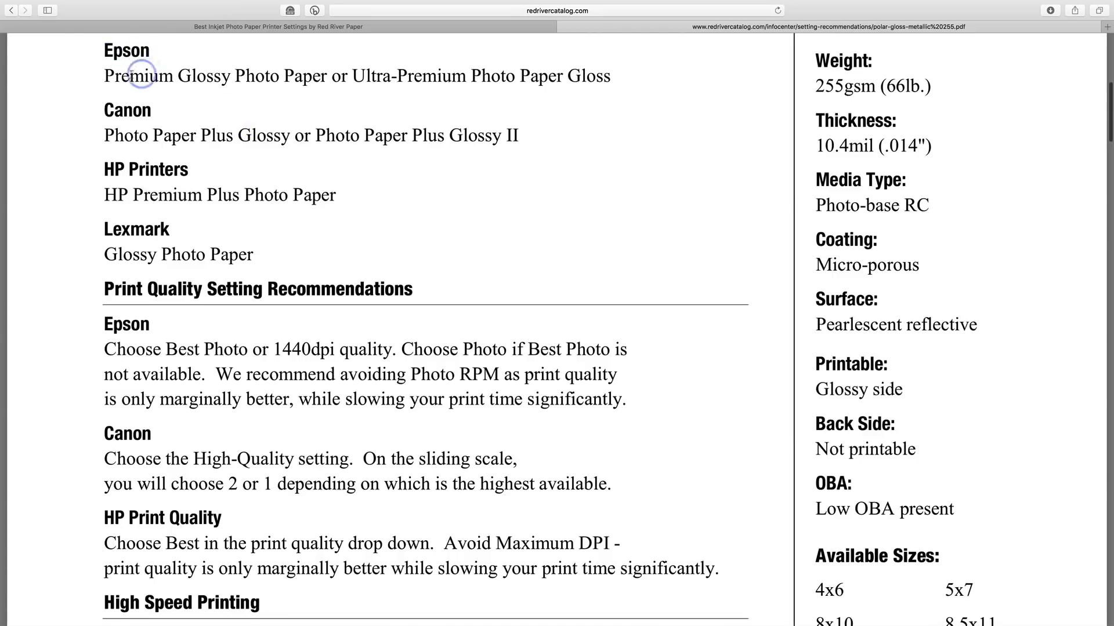
mouse_move(461, 83)
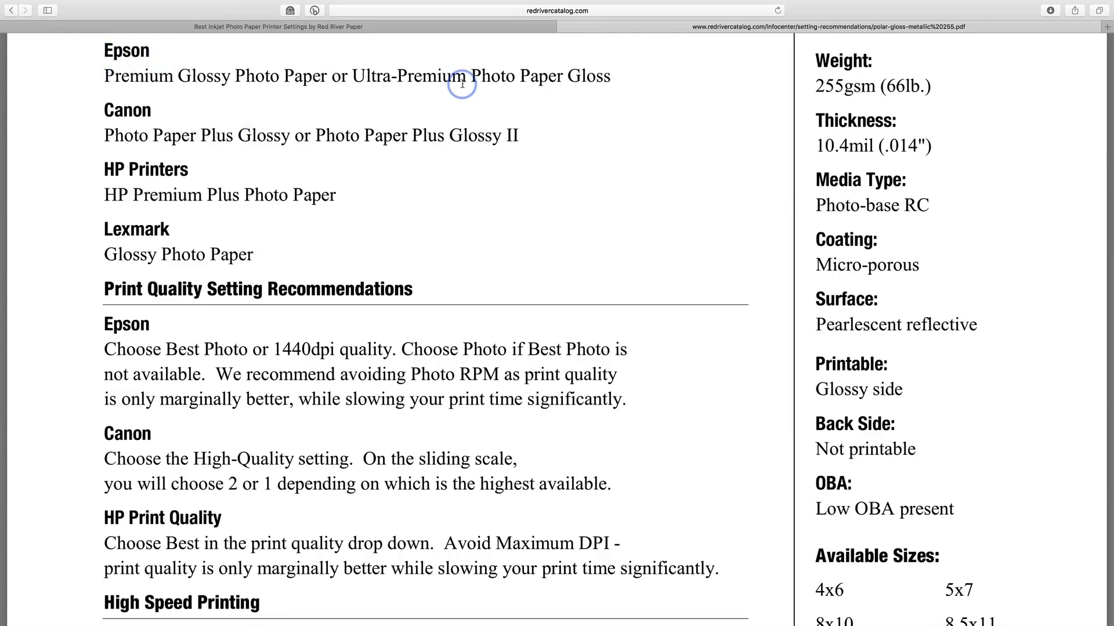
mouse_move(557, 86)
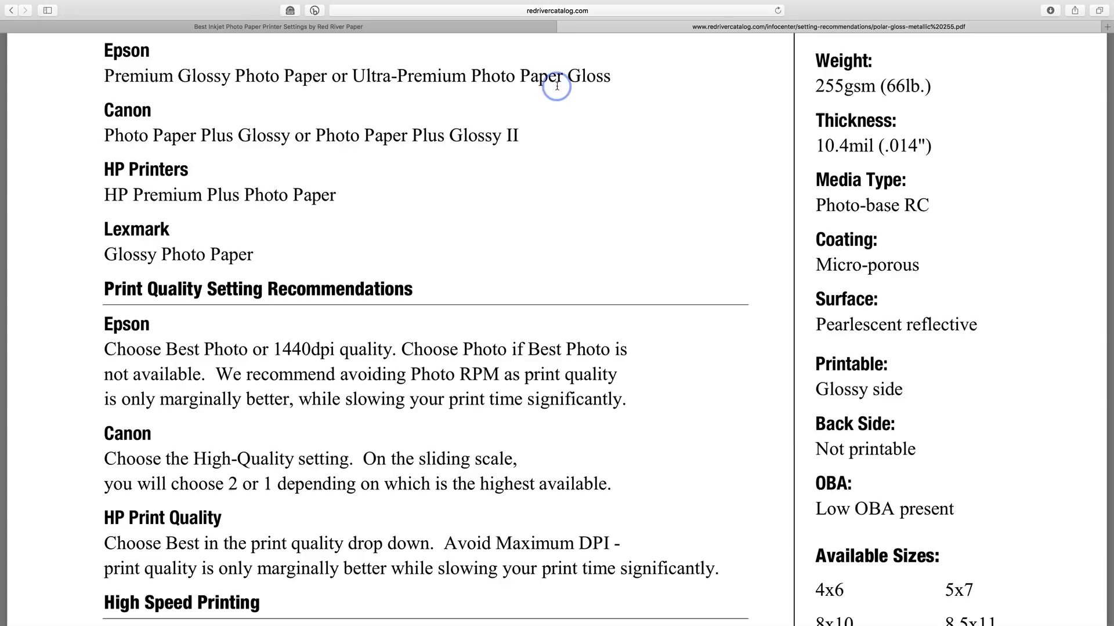
mouse_move(220, 345)
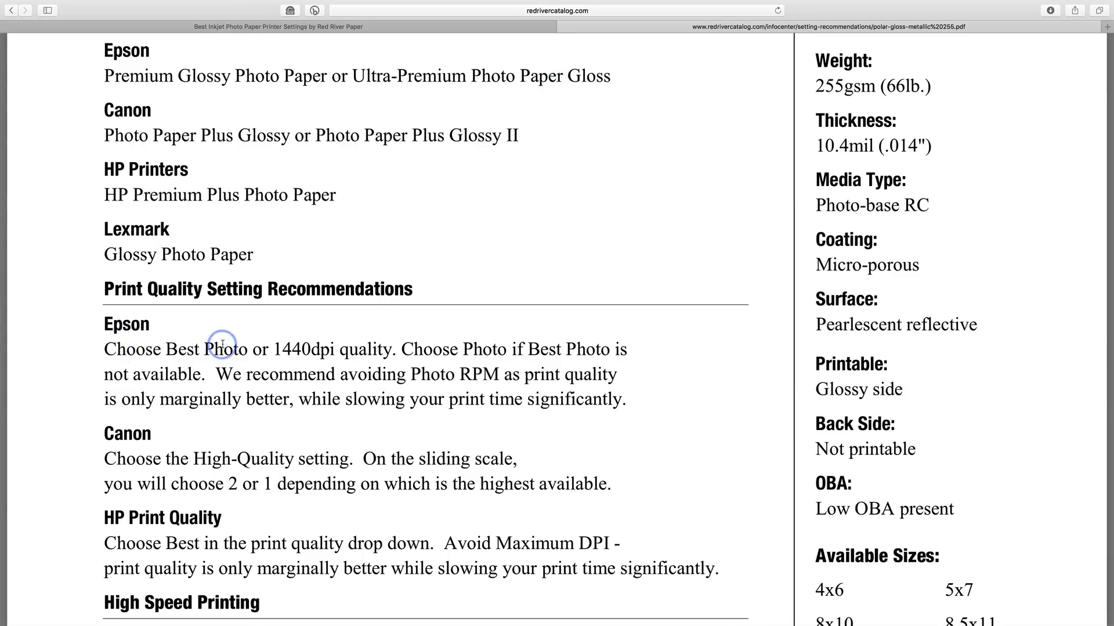
double_click(307, 349)
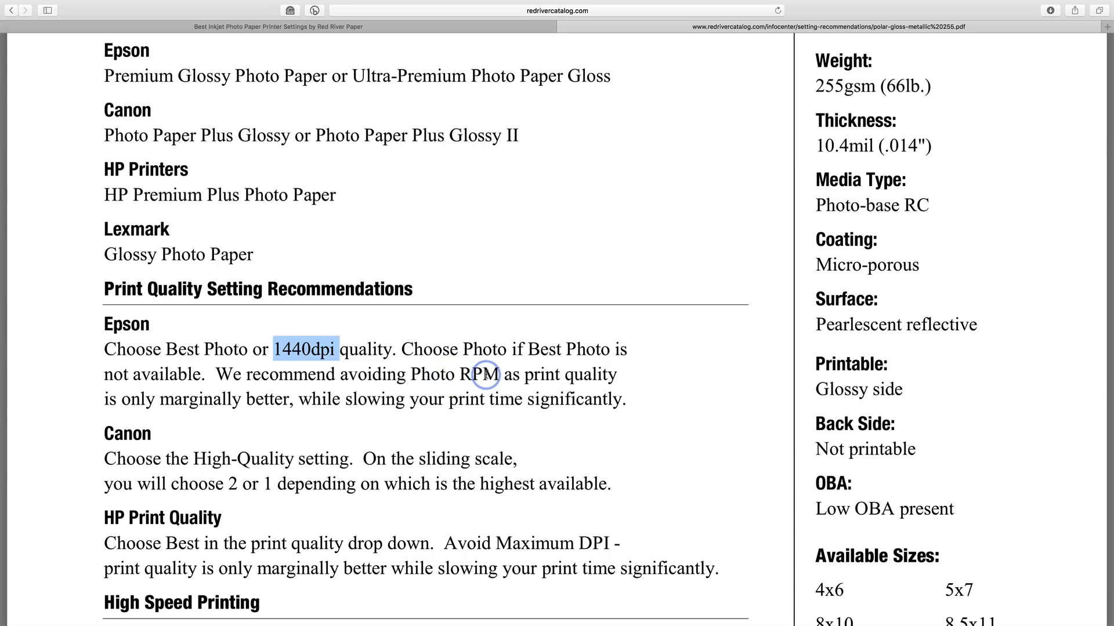
scroll("down", 3)
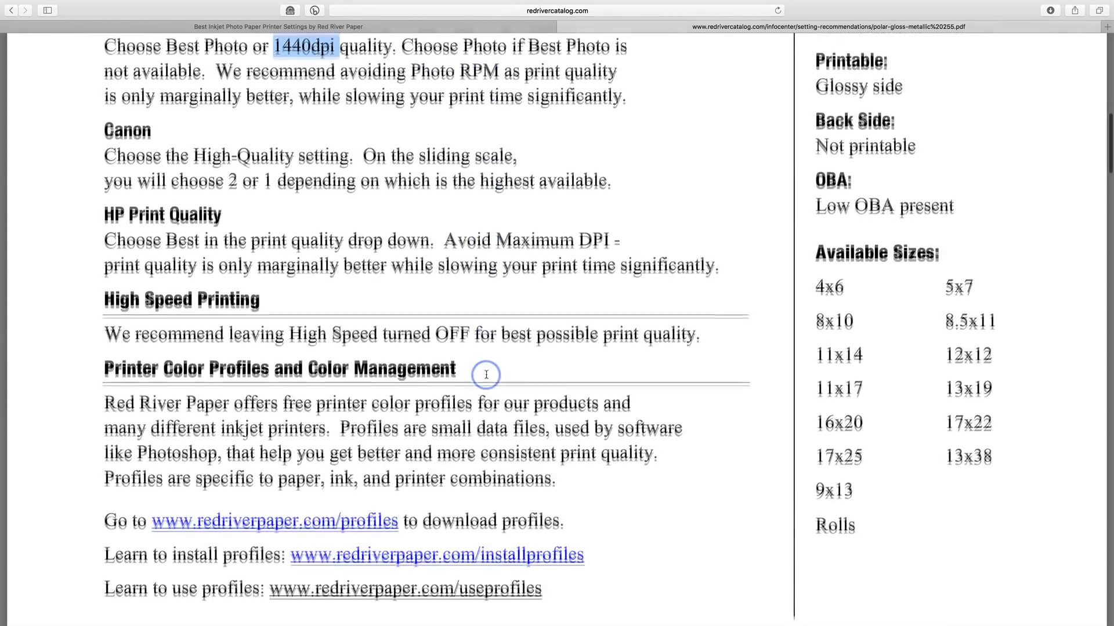
scroll("down", 3)
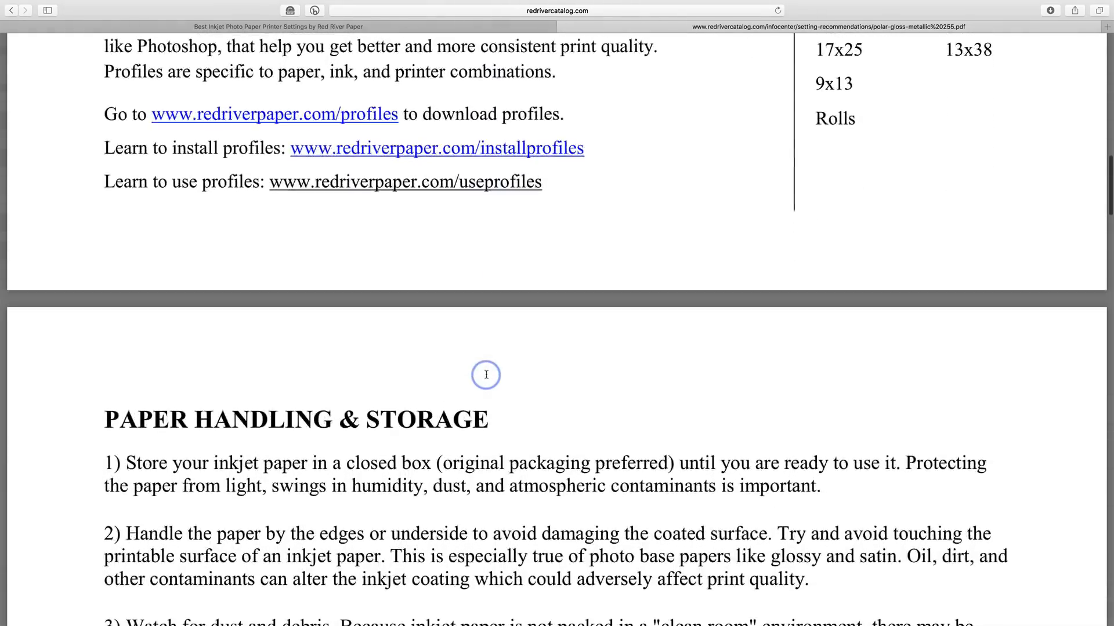
scroll("down", 3)
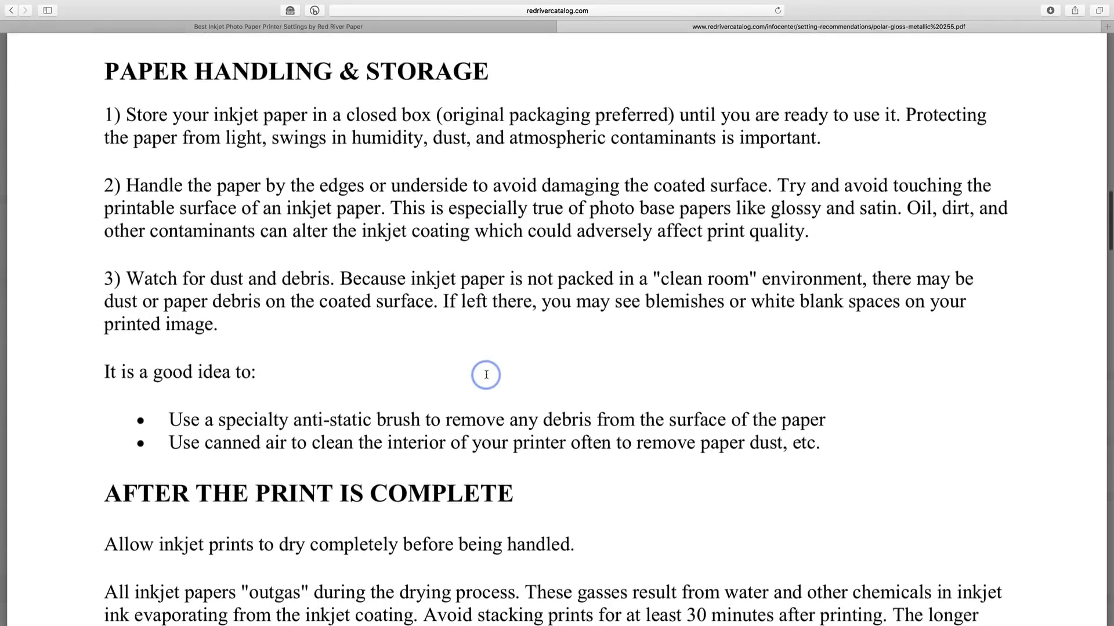
scroll("down", 3)
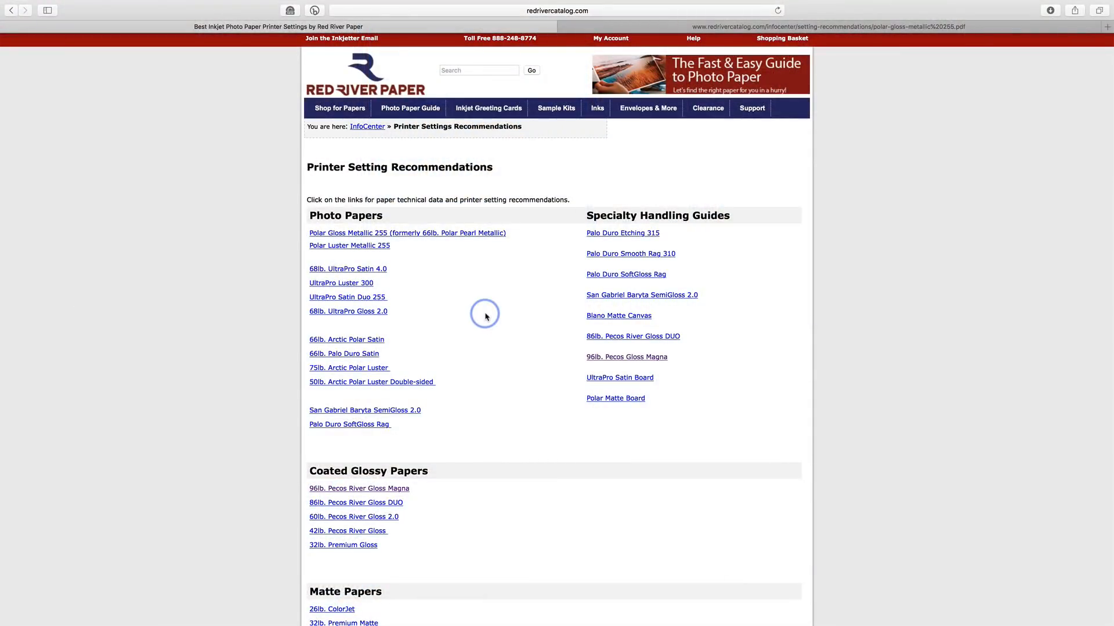
mouse_move(615, 356)
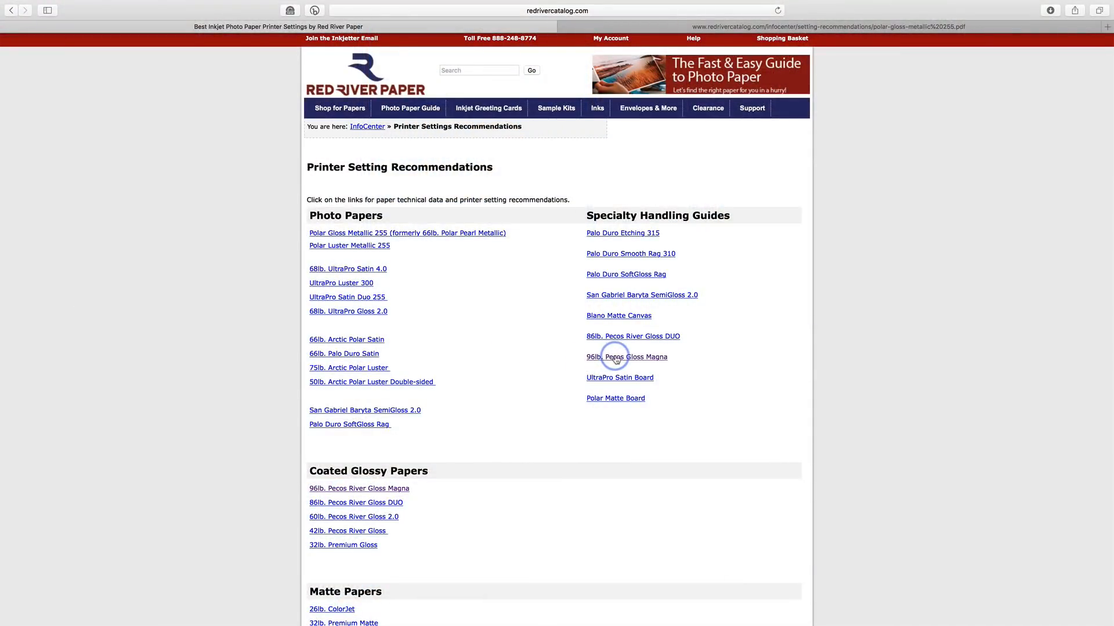
- Open the 96lb. Pecos Gloss Magna recommendations PDF and scroll through its feeding guidance
left_click(628, 357)
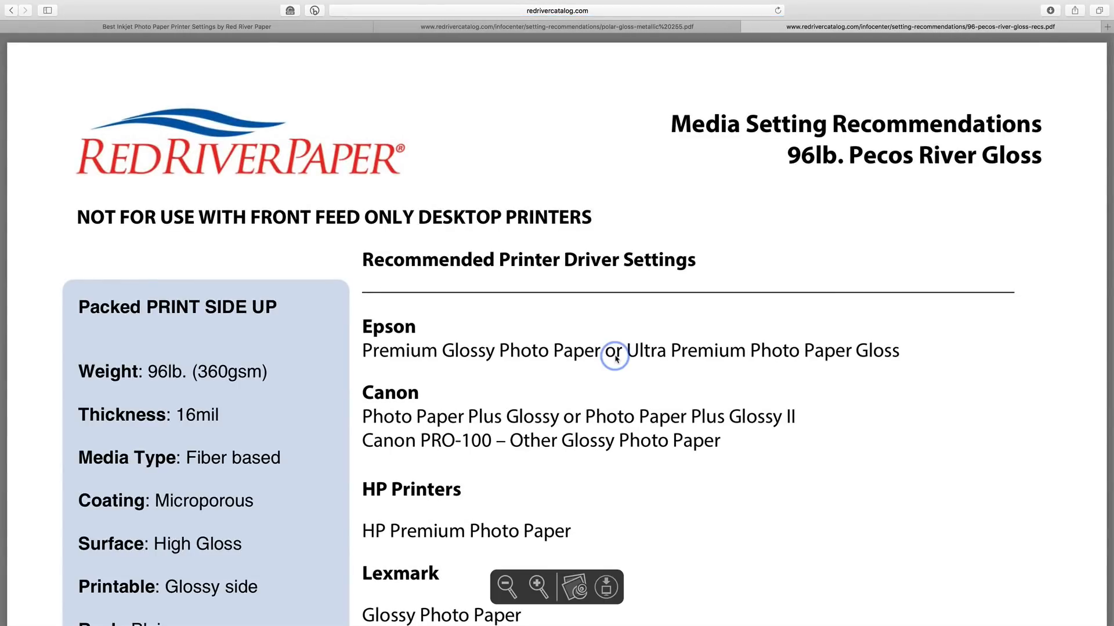
scroll("down", 3)
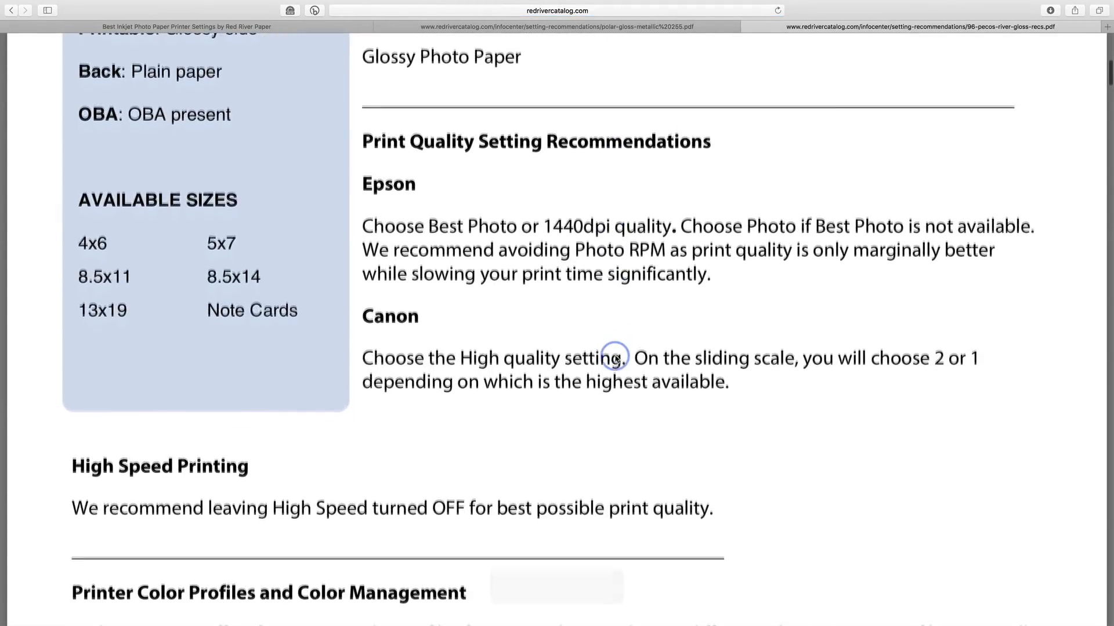
scroll("down", 3)
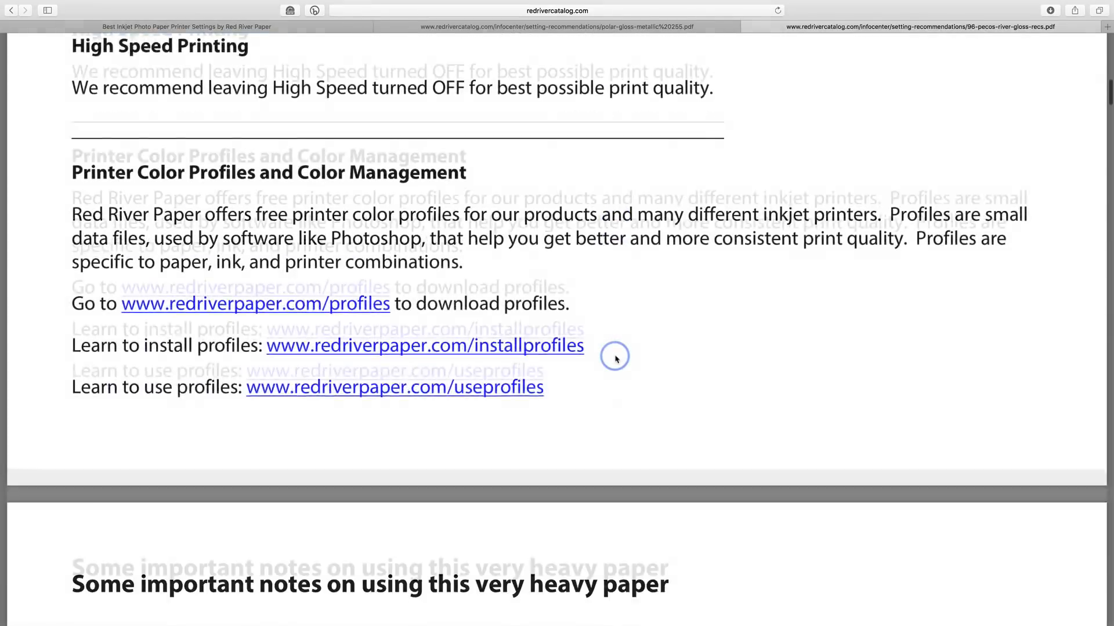
scroll("down", 3)
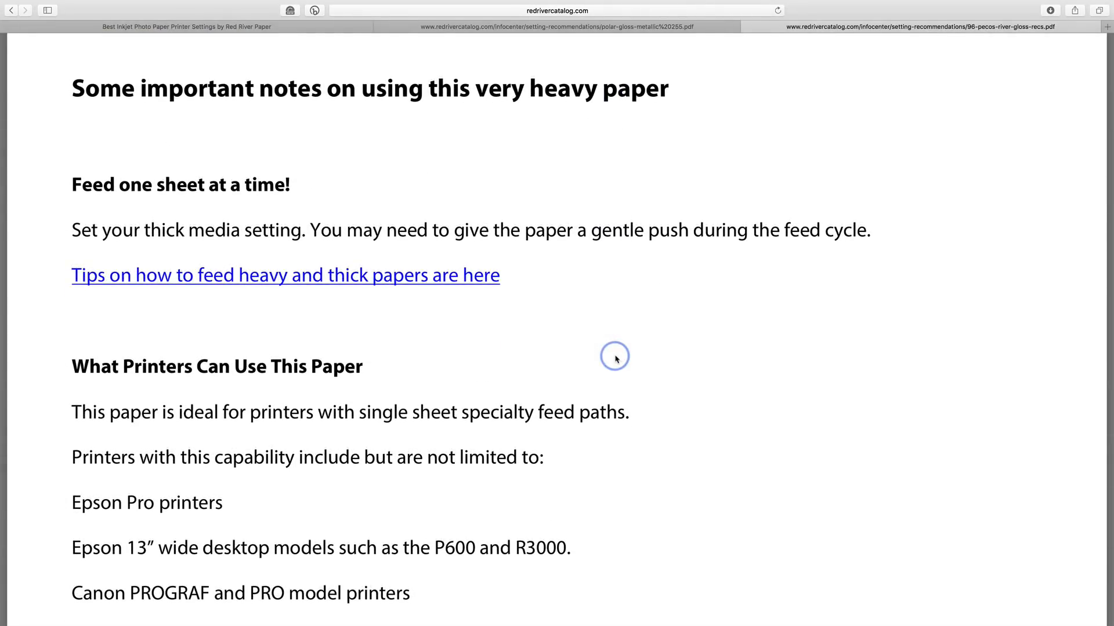
scroll("down", 3)
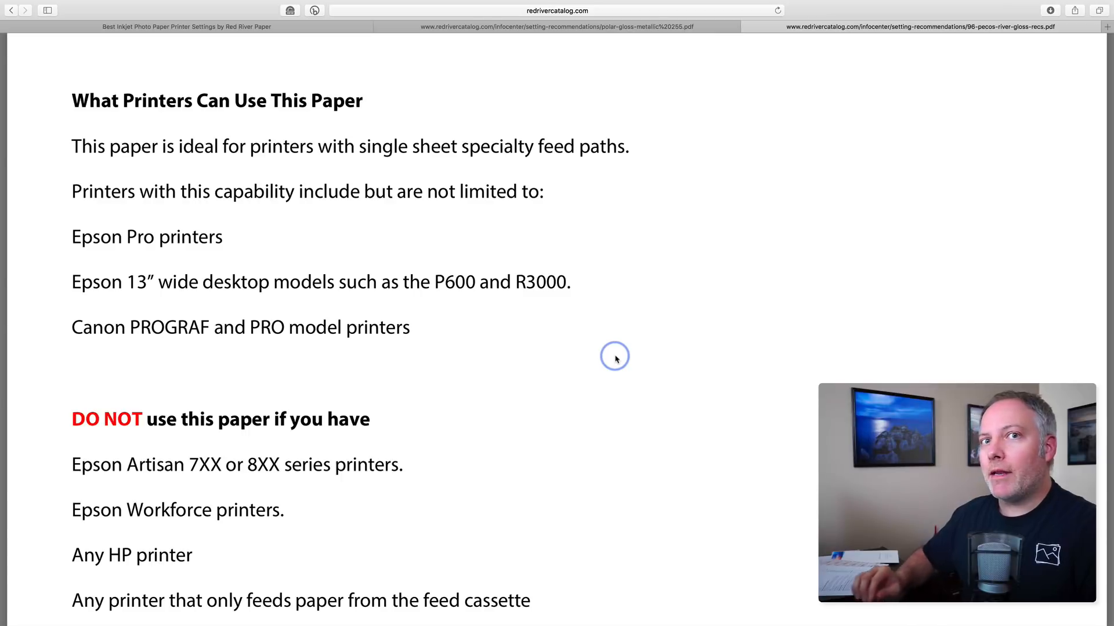
scroll("down", 3)
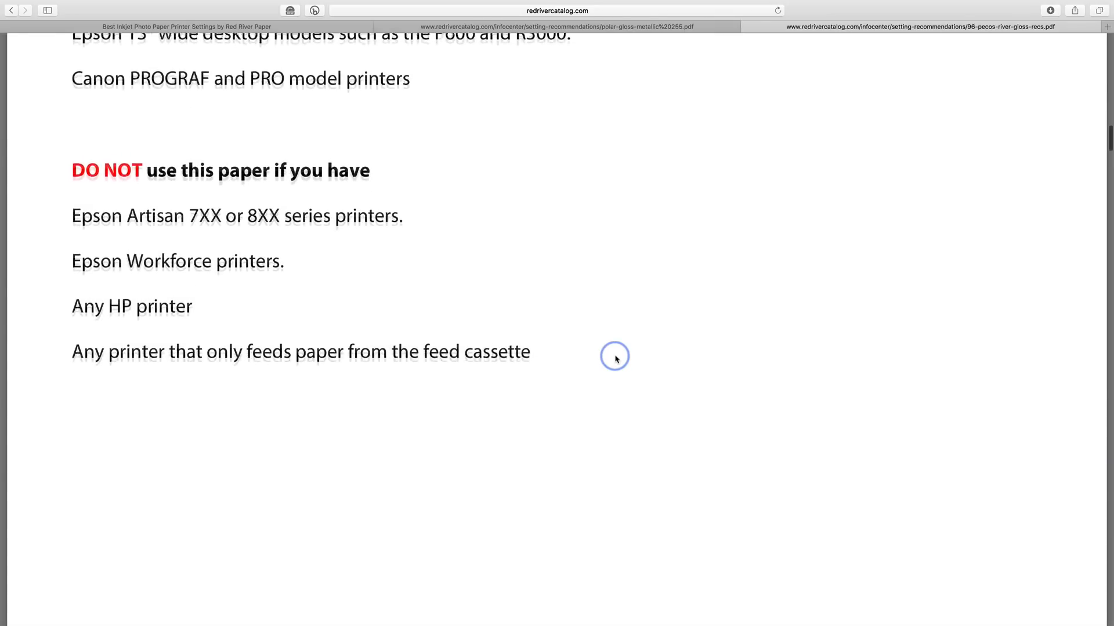
scroll("down", 3)
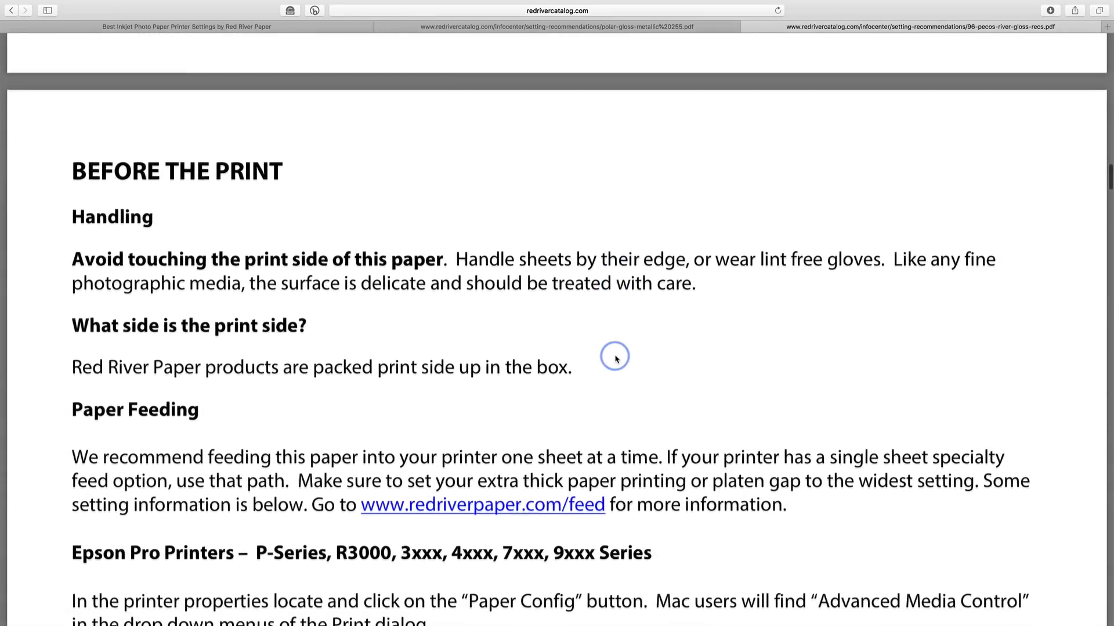
scroll("down", 3)
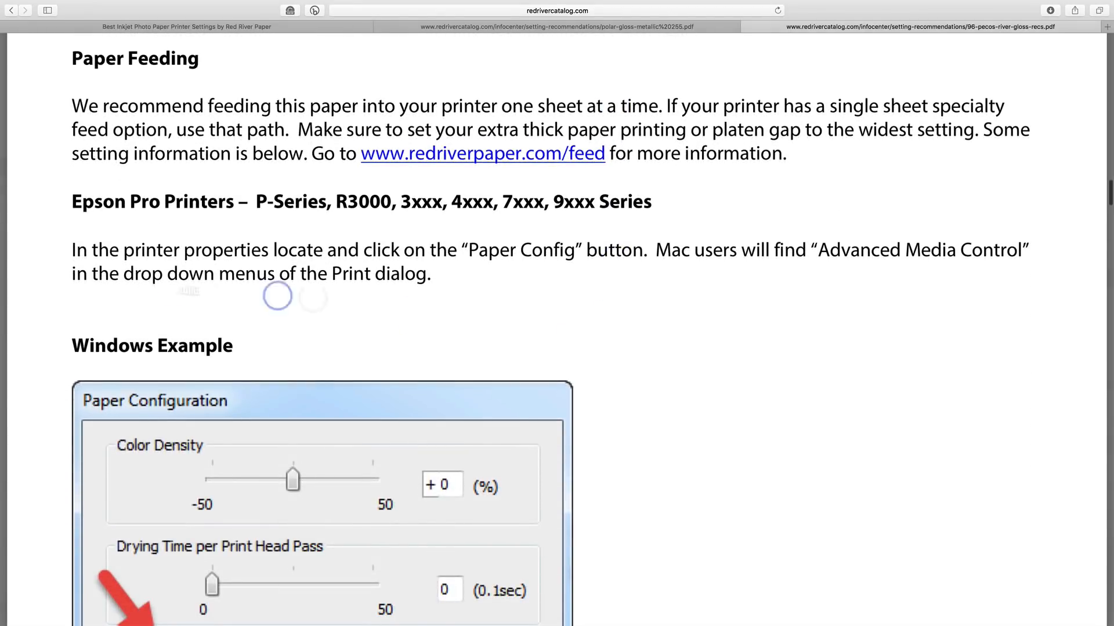
mouse_move(384, 269)
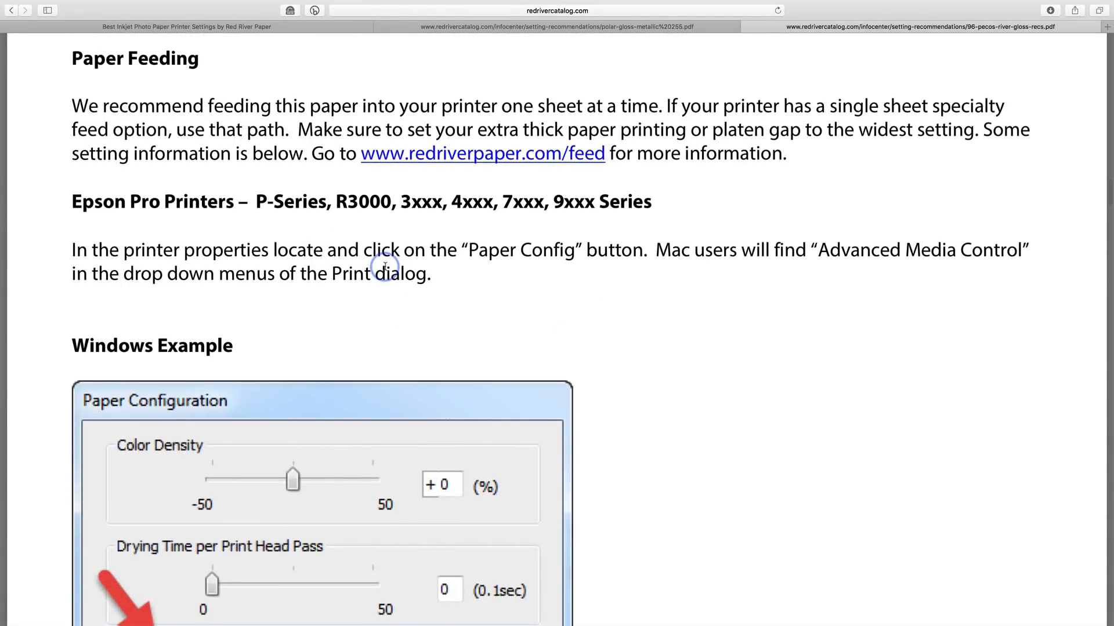
scroll("down", 3)
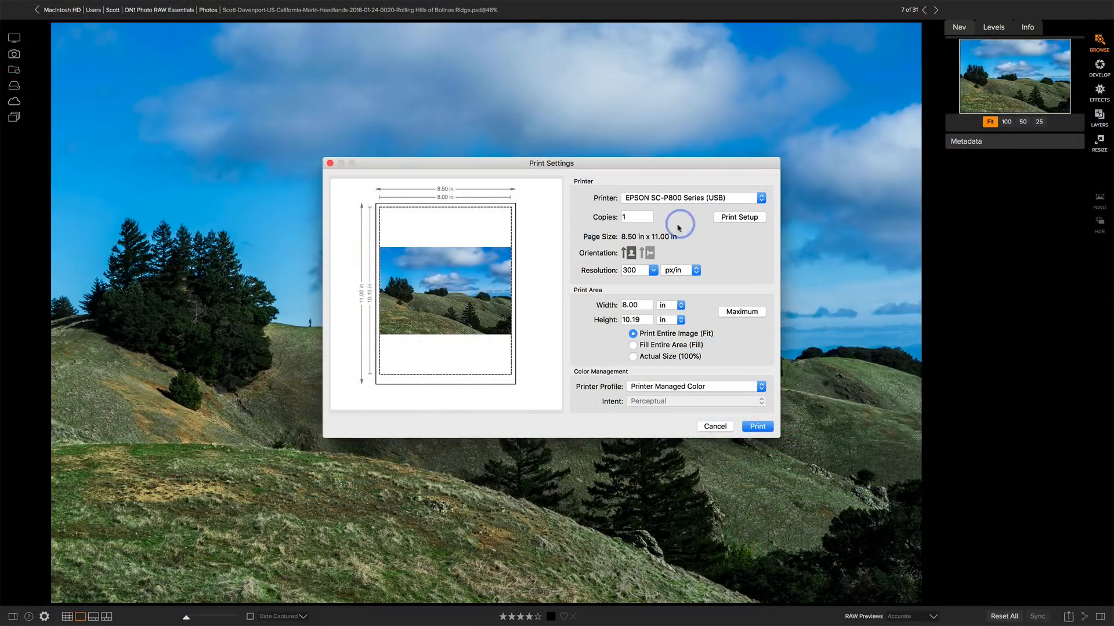
mouse_move(704, 223)
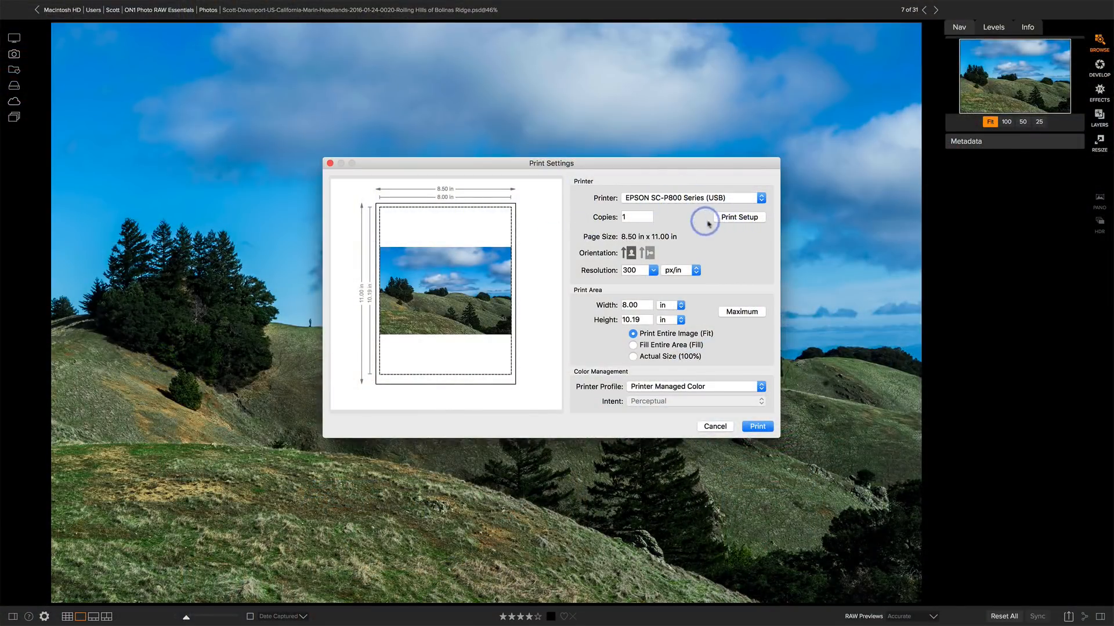
- Open the Epson SC-P800's own printer setup dialog from ON1's Print Settings
left_click(740, 216)
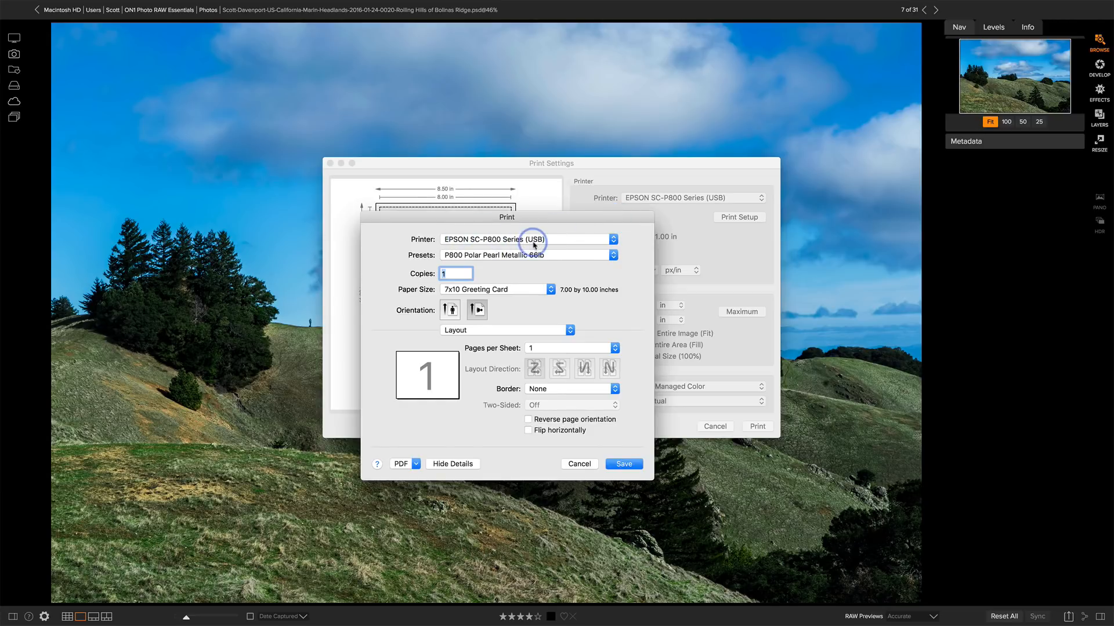
mouse_move(501, 259)
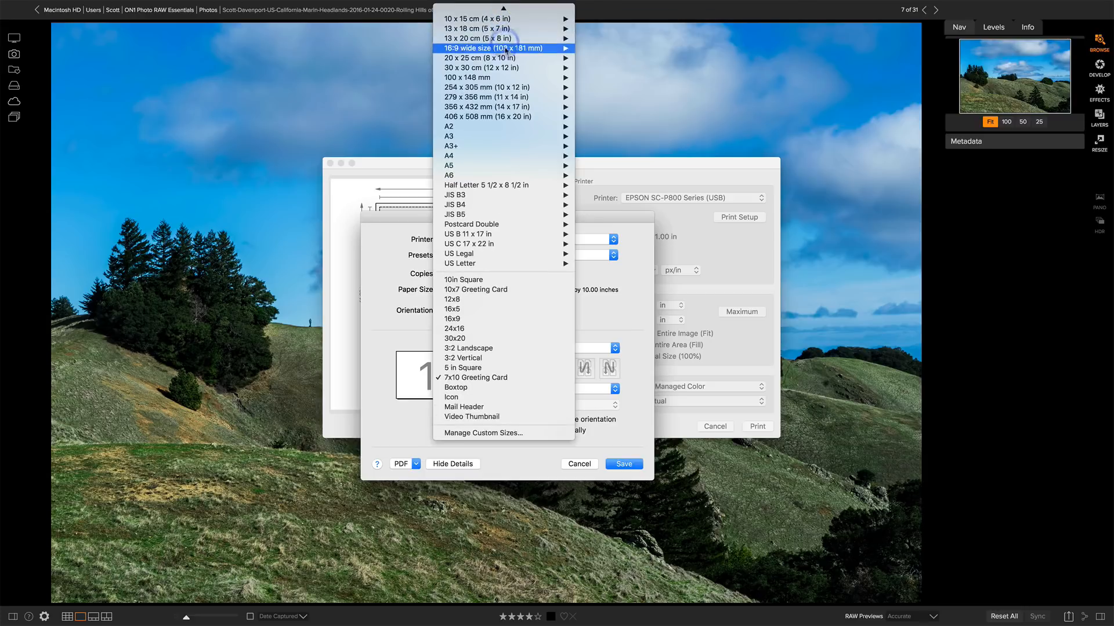
mouse_move(502, 58)
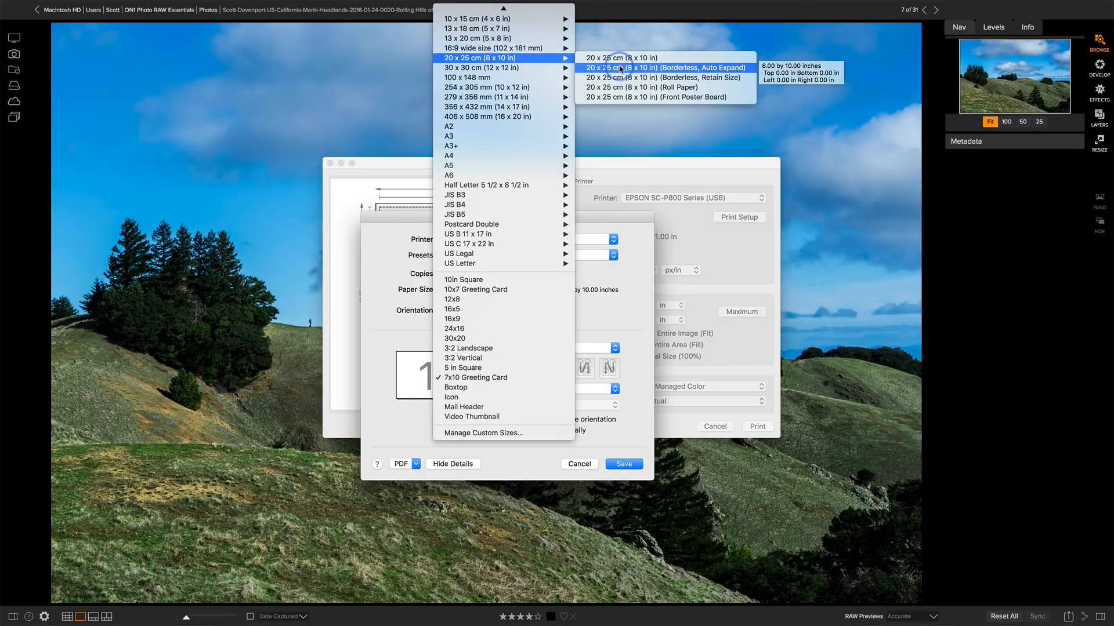
- Set the paper size to 20 x 25 cm (8 x 10 in) Borderless, Auto Expand
left_click(665, 66)
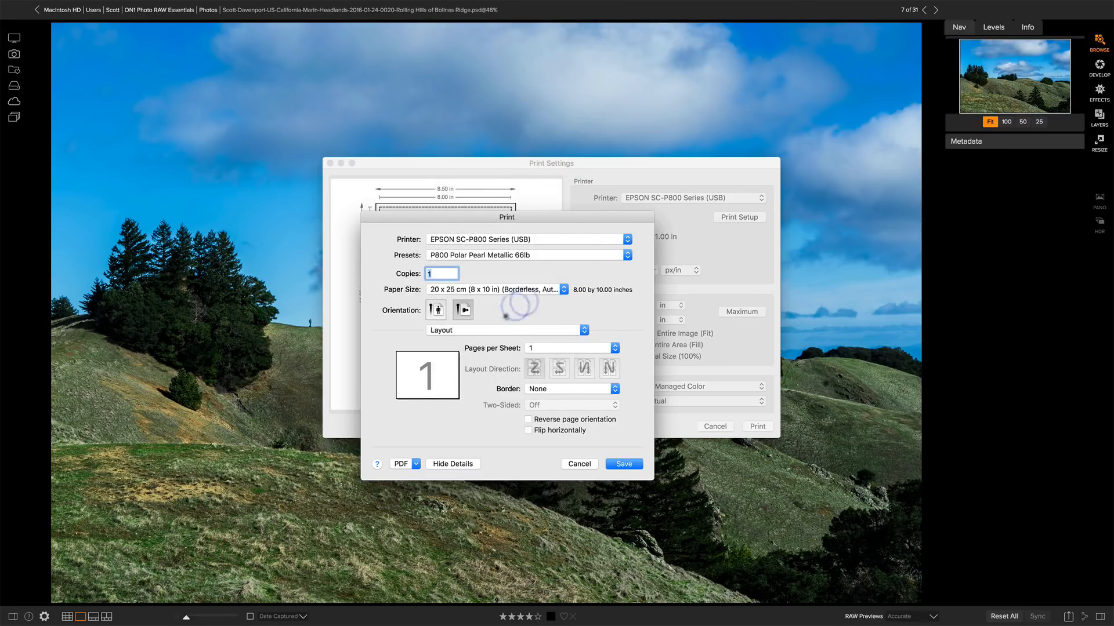
- In Color Matching, select the EpP800 RR PolarPearl Metallic .icc file as ColorSync profile
left_click(505, 329)
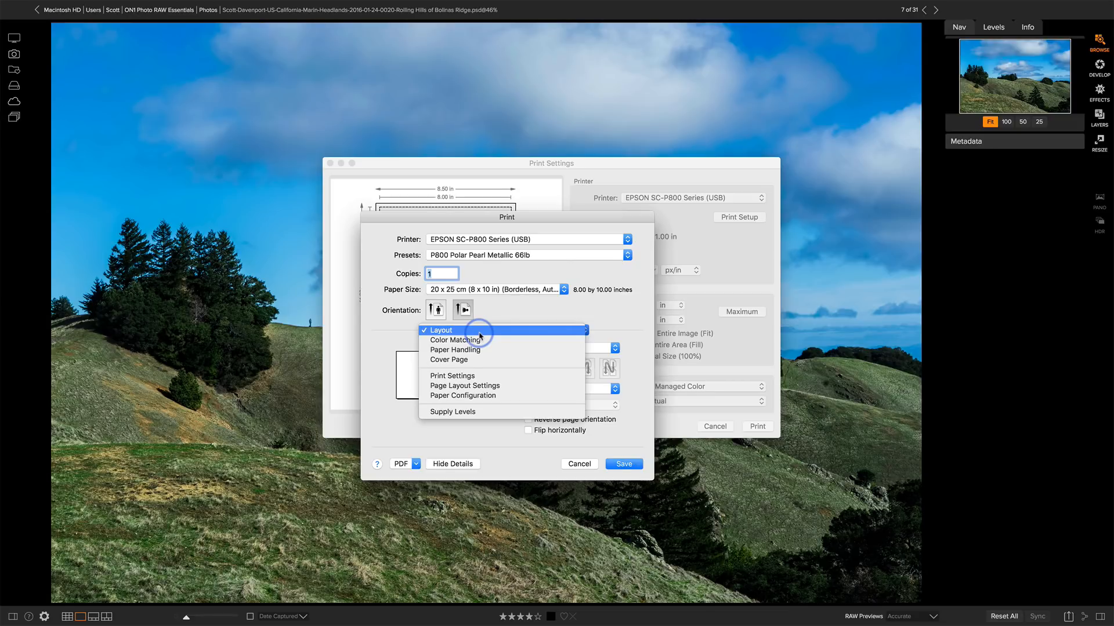
left_click(455, 339)
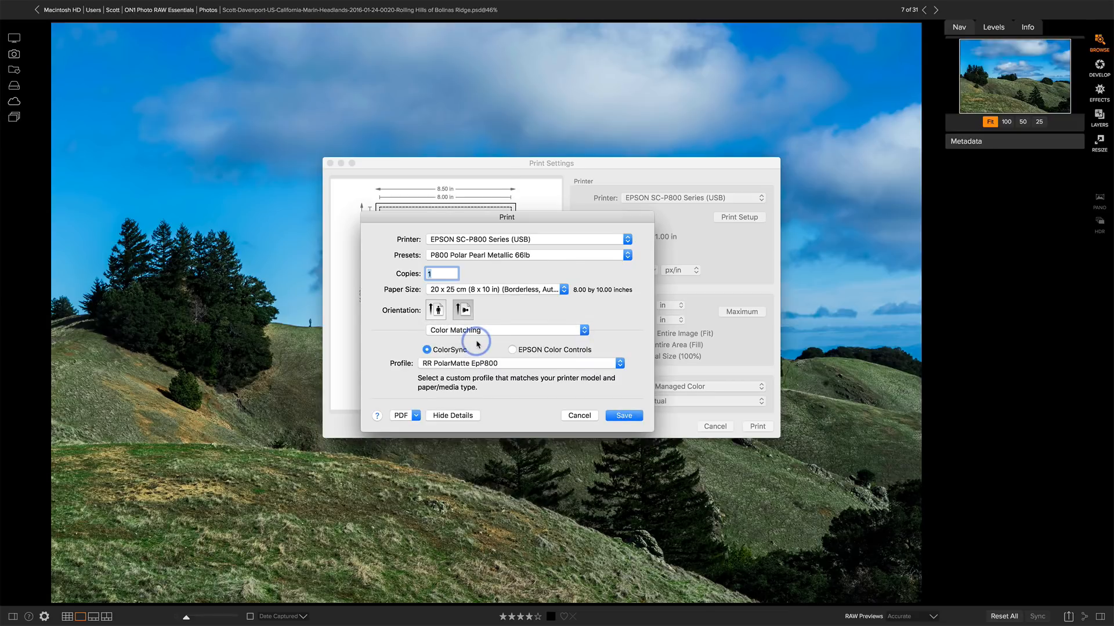
mouse_move(491, 389)
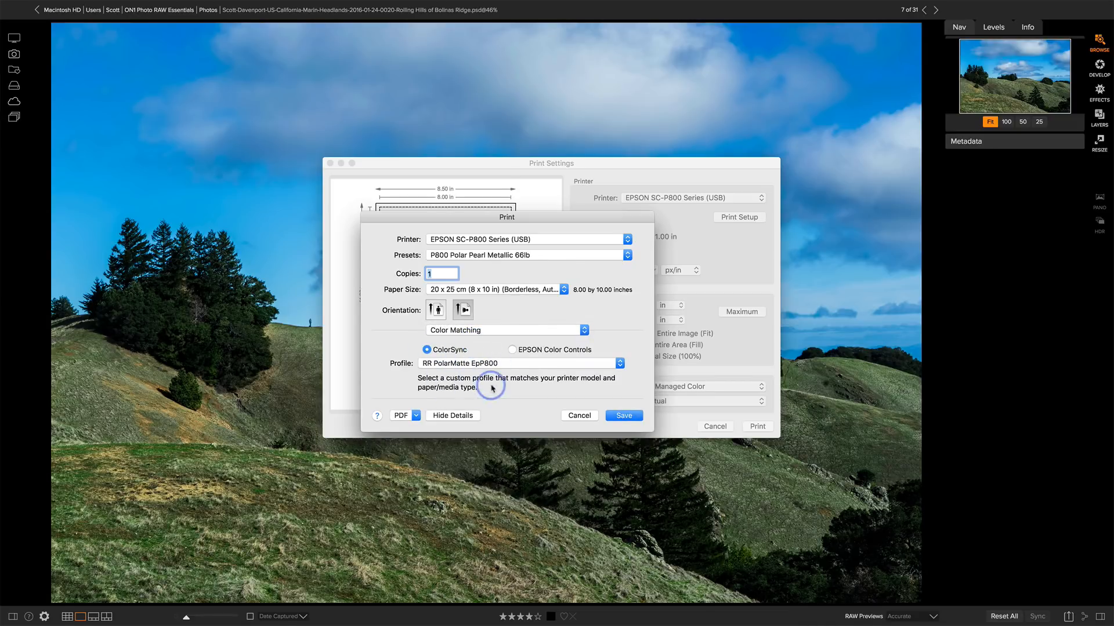
mouse_move(491, 388)
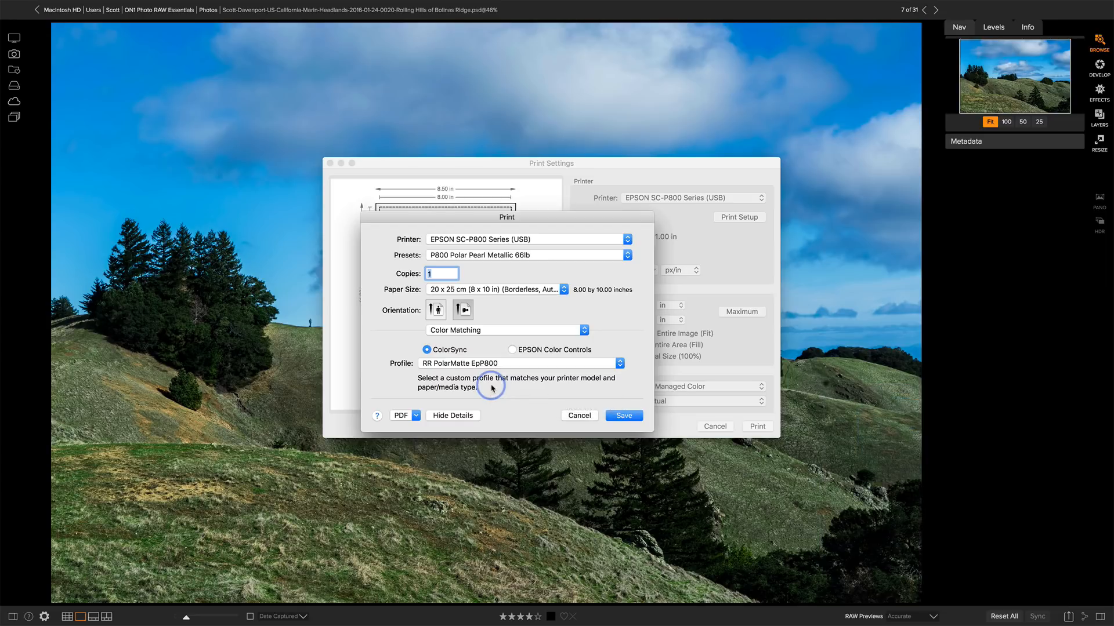
mouse_move(533, 266)
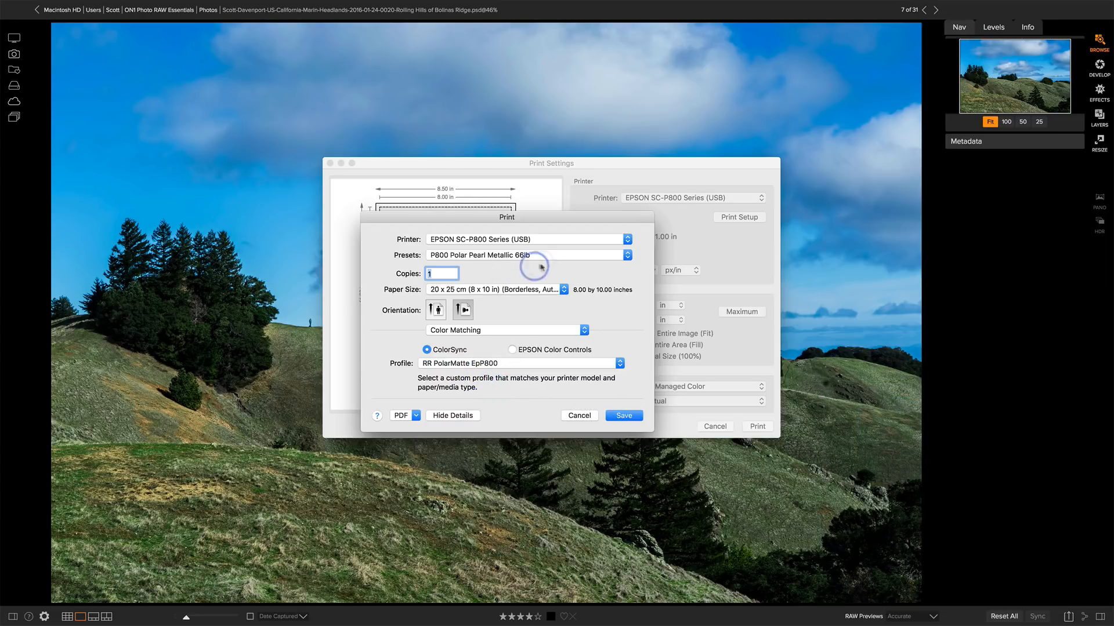
mouse_move(481, 367)
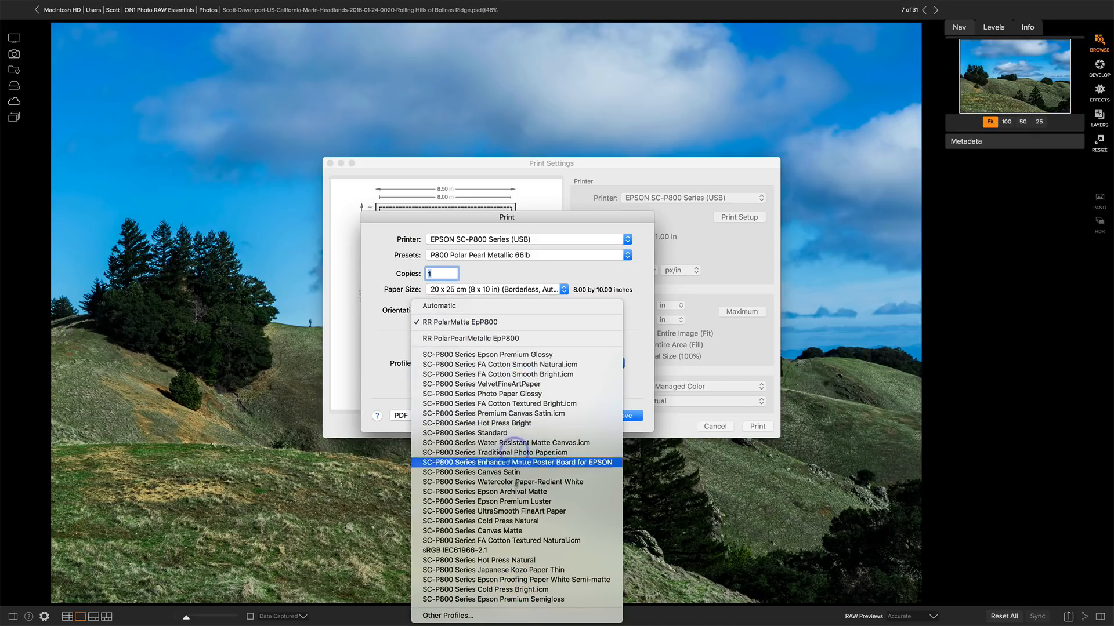
mouse_move(460, 613)
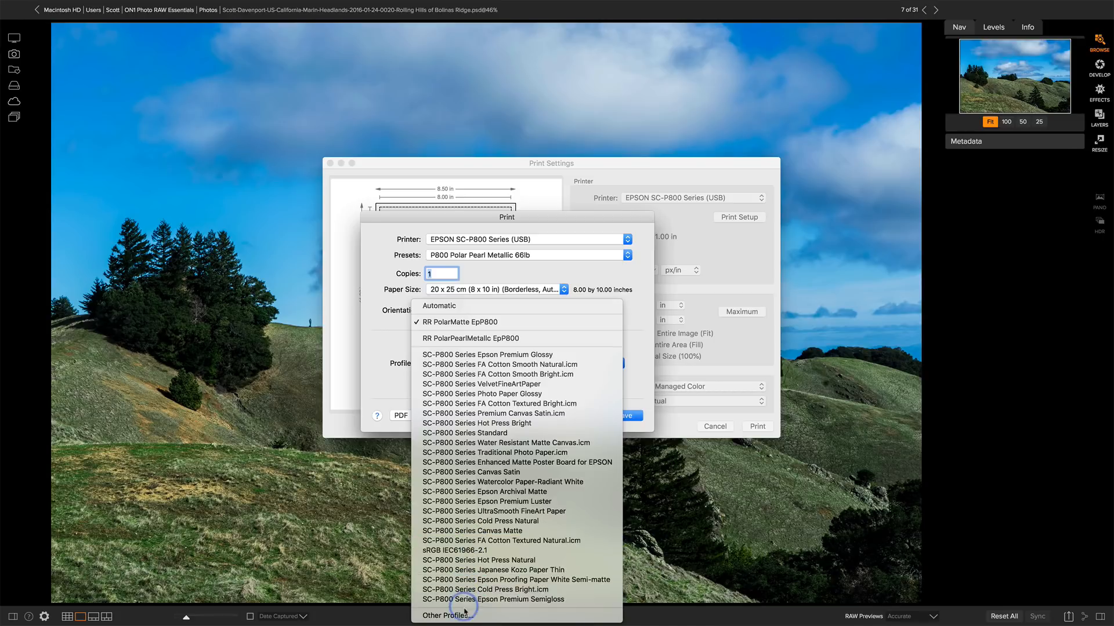
left_click(446, 616)
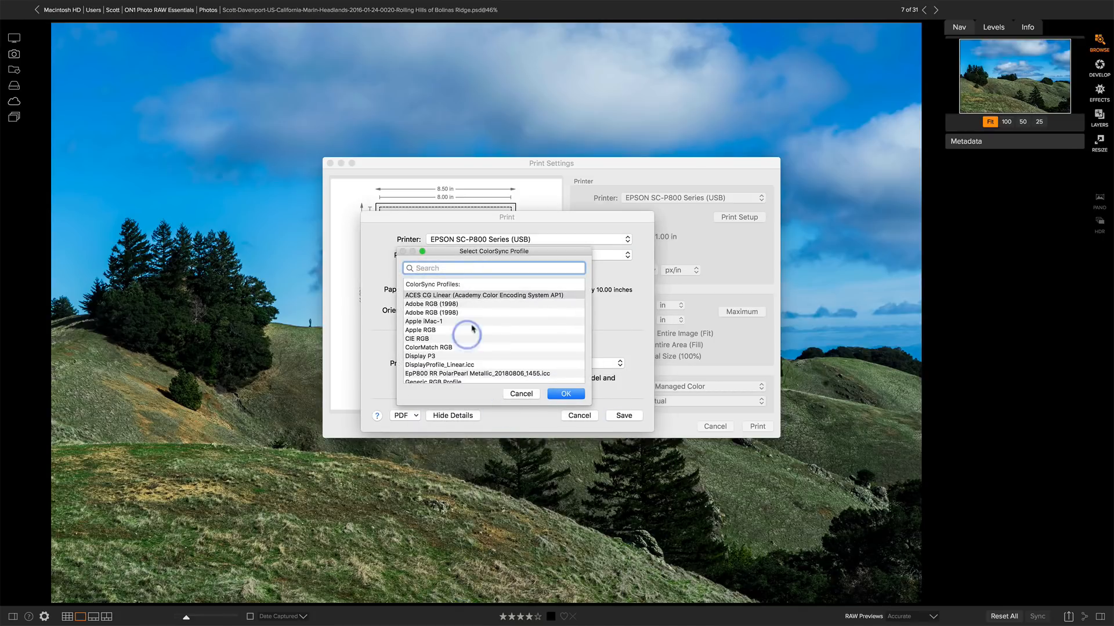
scroll("down", 3)
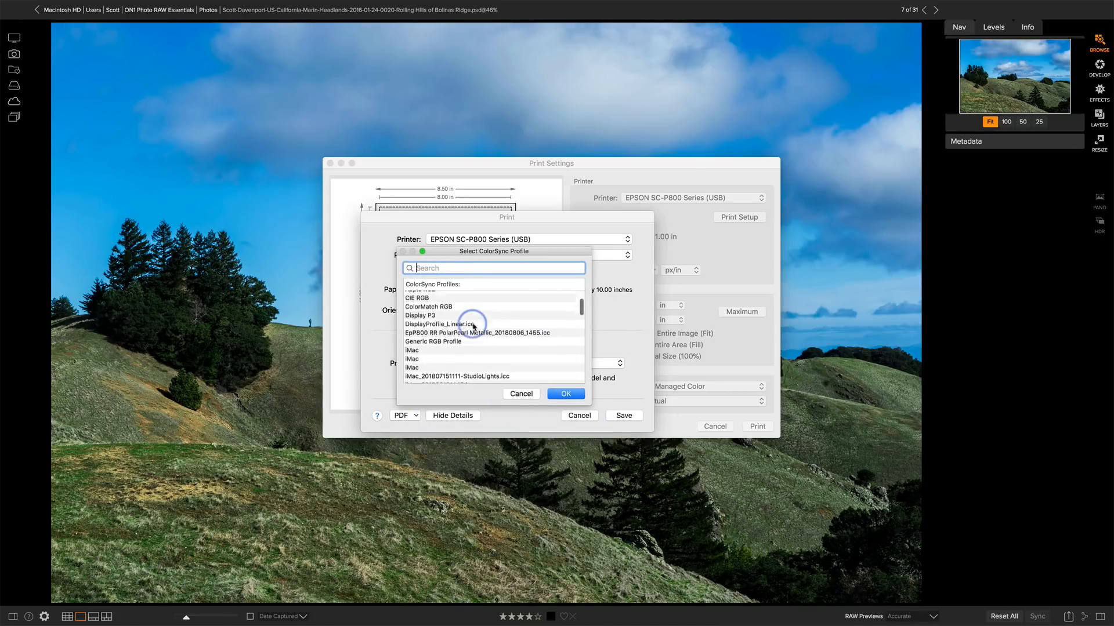
left_click(483, 323)
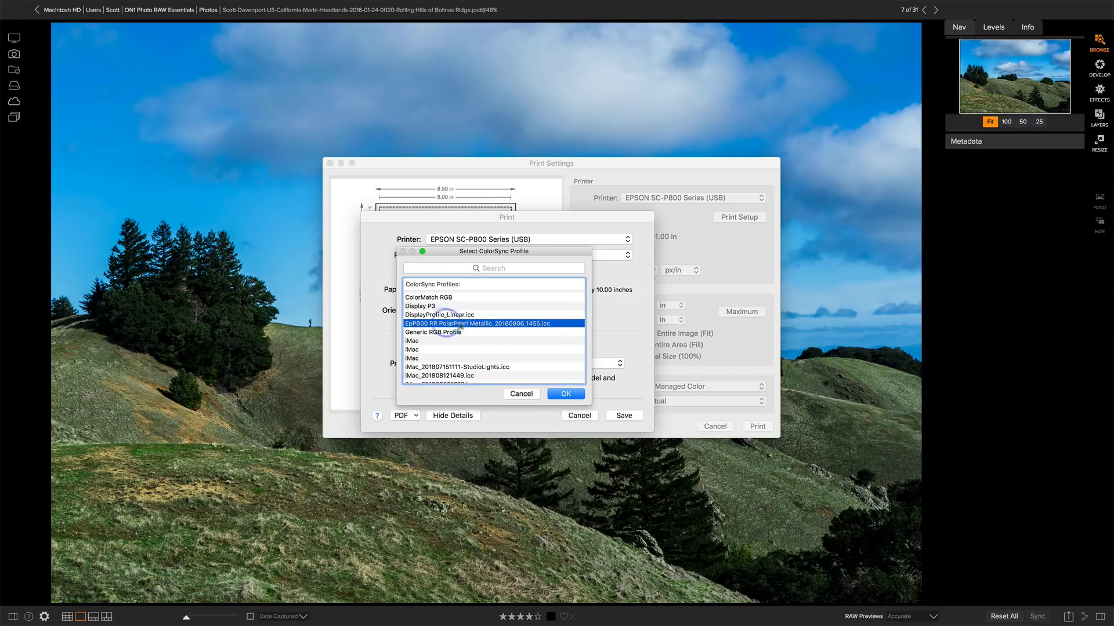
scroll("down", 3)
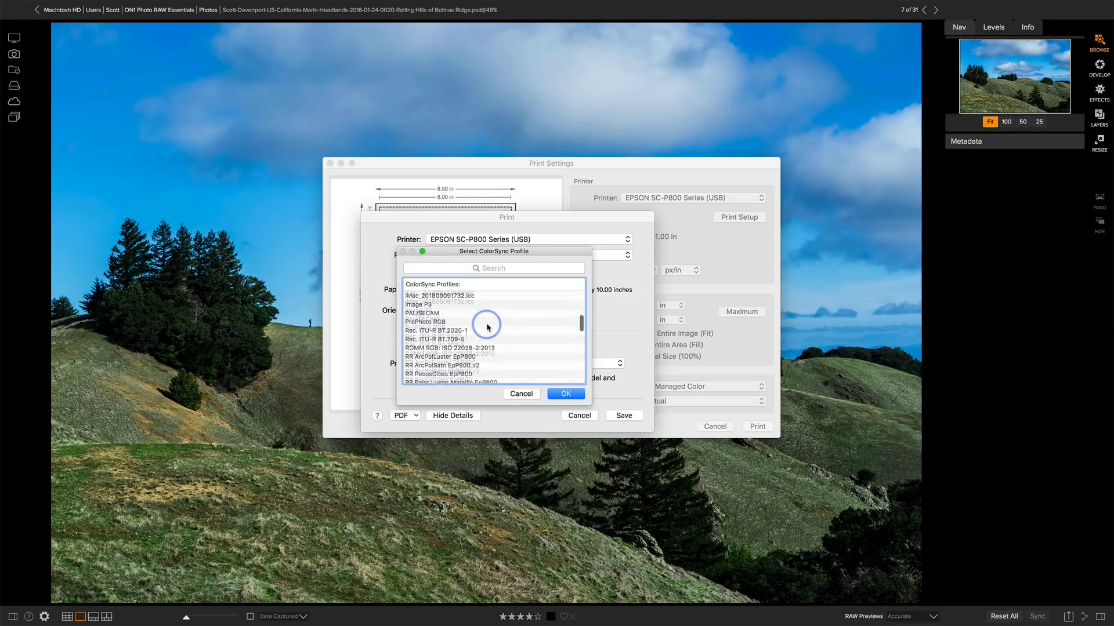
scroll("down", 3)
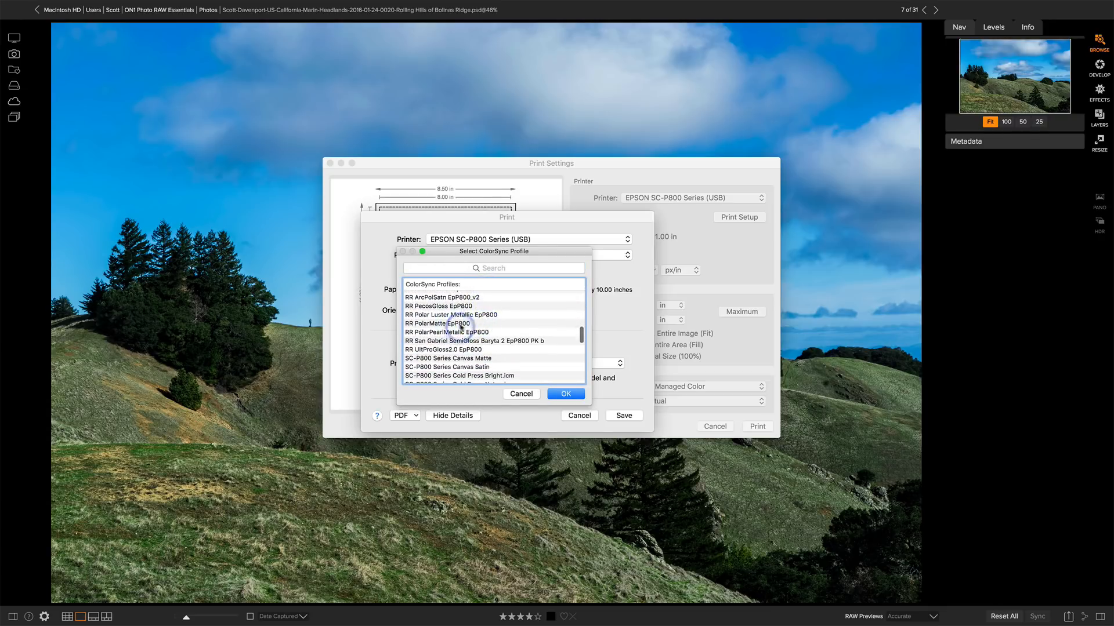
scroll("up", 3)
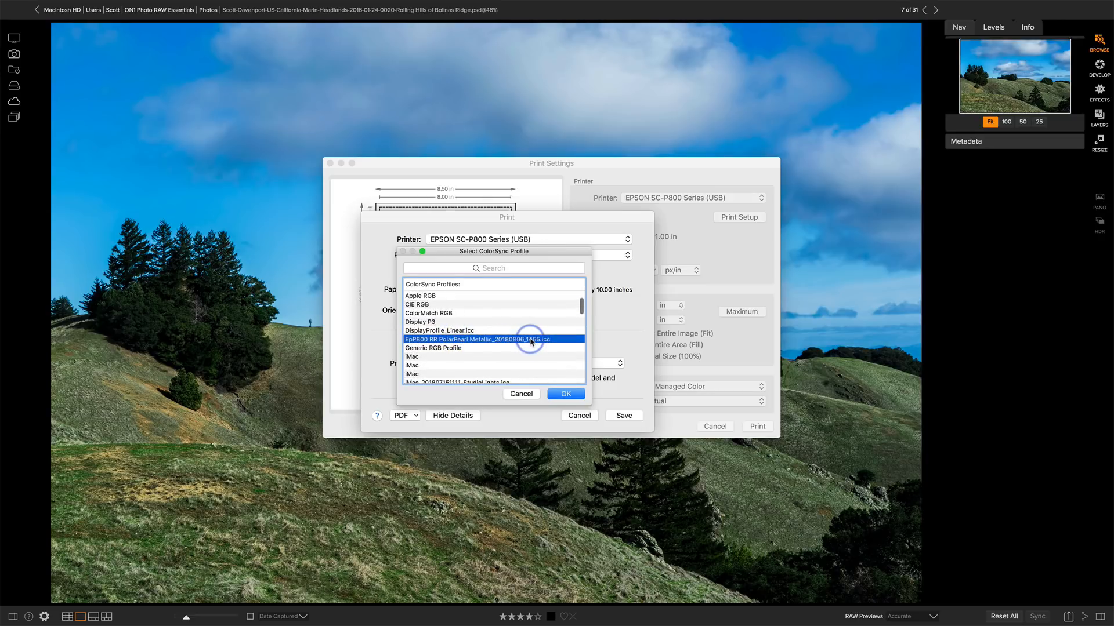
left_click(565, 393)
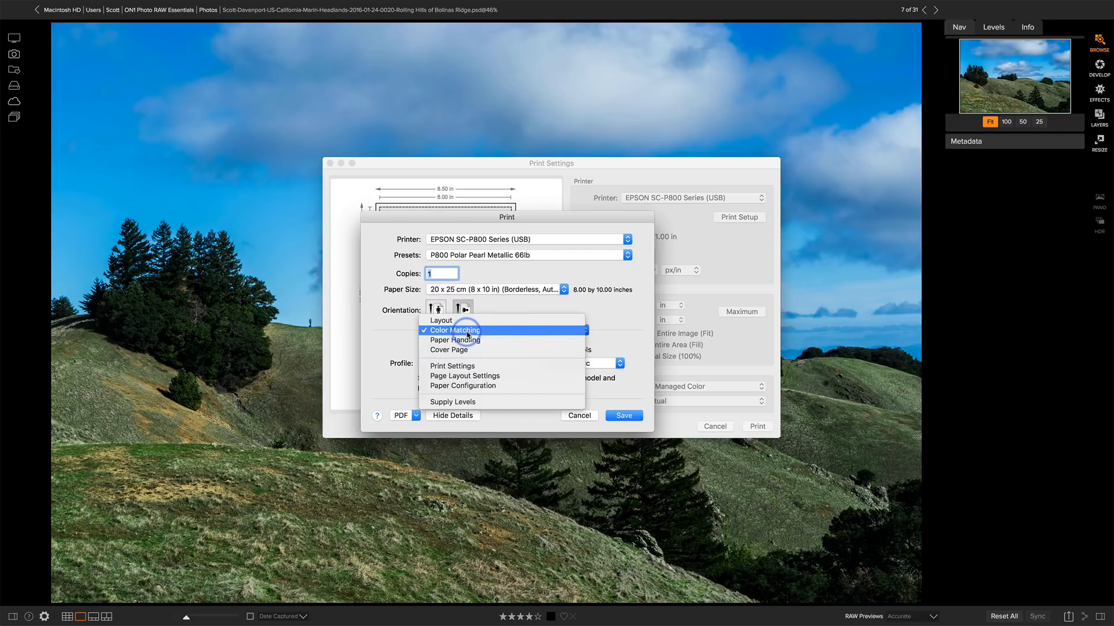
- Check the Print Settings media and quality pane, then view Paper Configuration
left_click(452, 329)
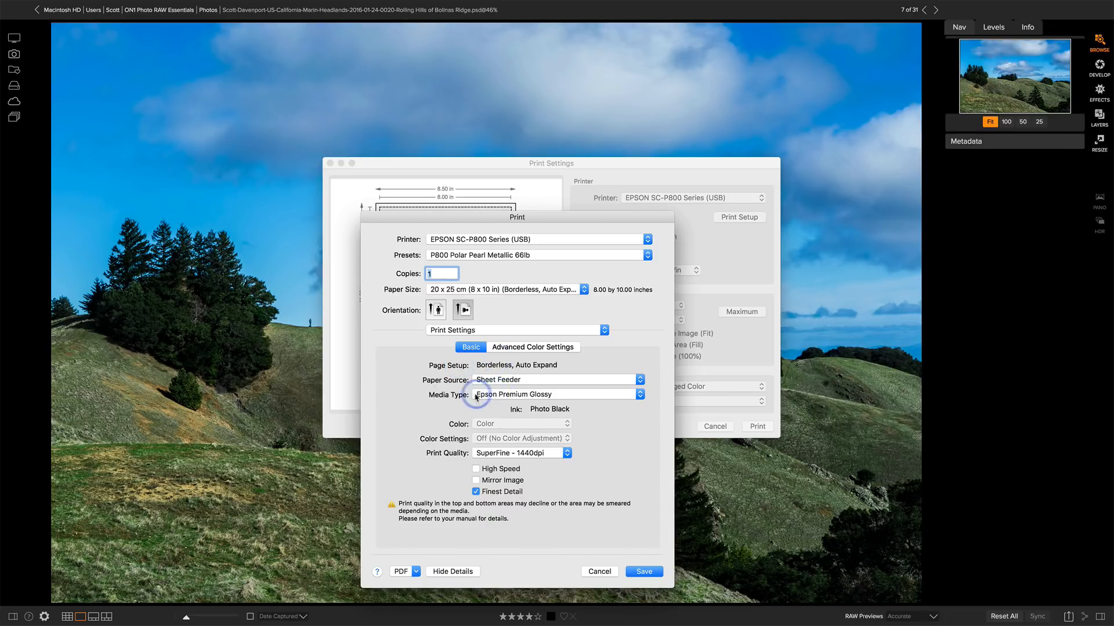
mouse_move(517, 399)
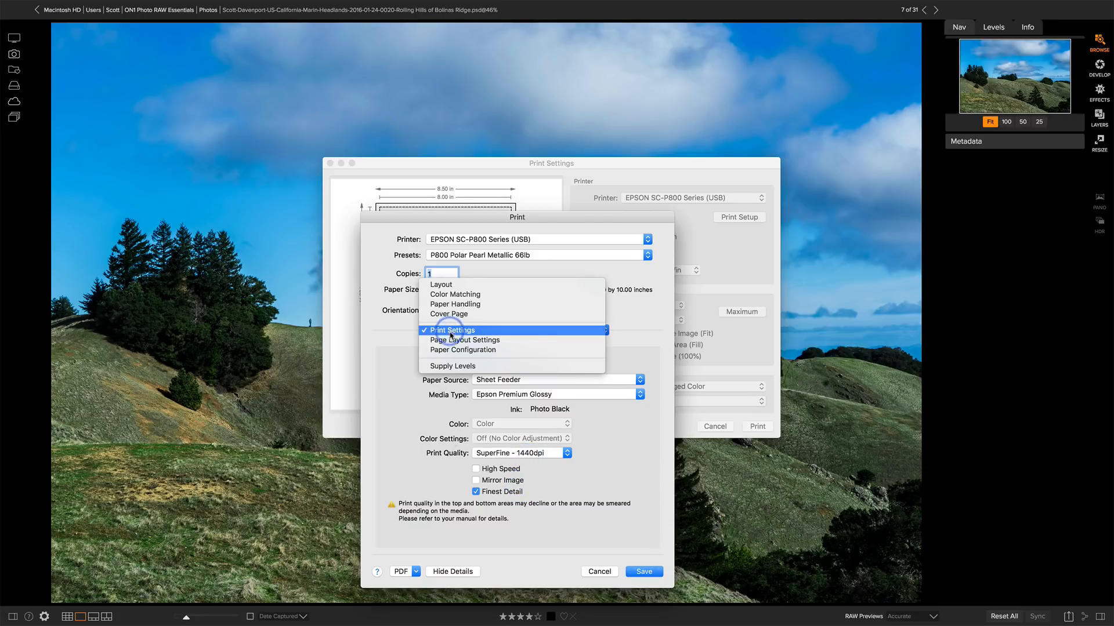
left_click(462, 349)
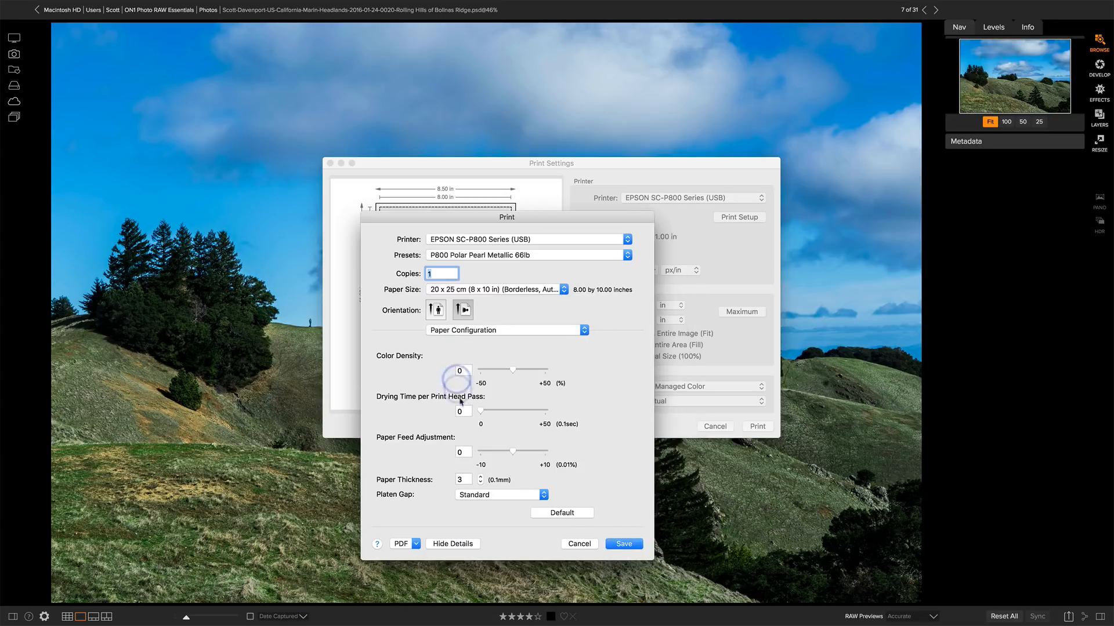
mouse_move(446, 484)
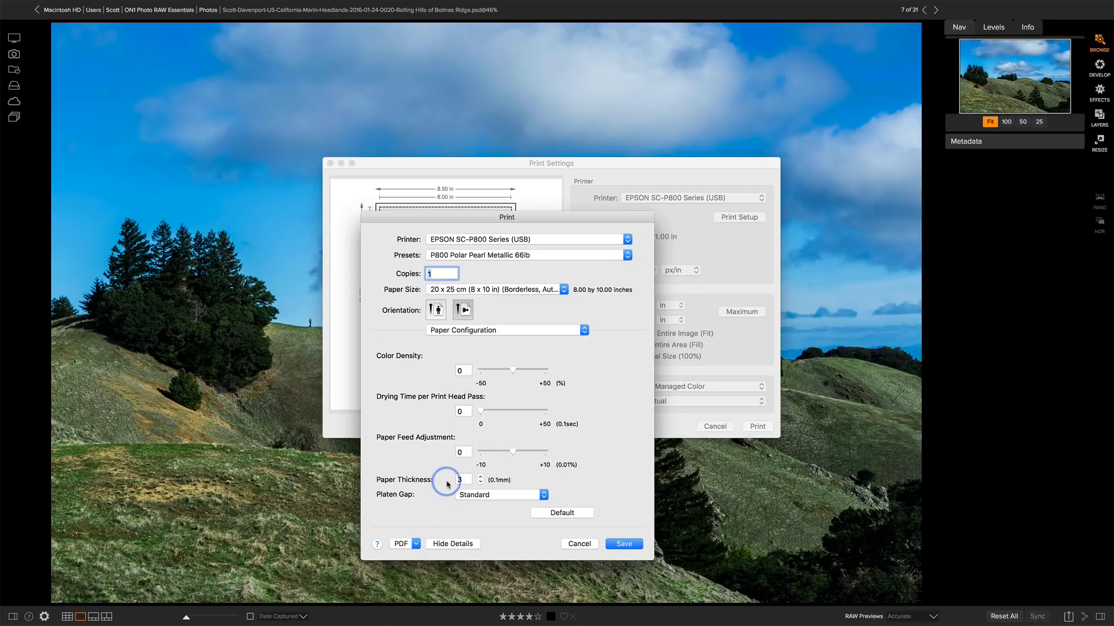
mouse_move(432, 493)
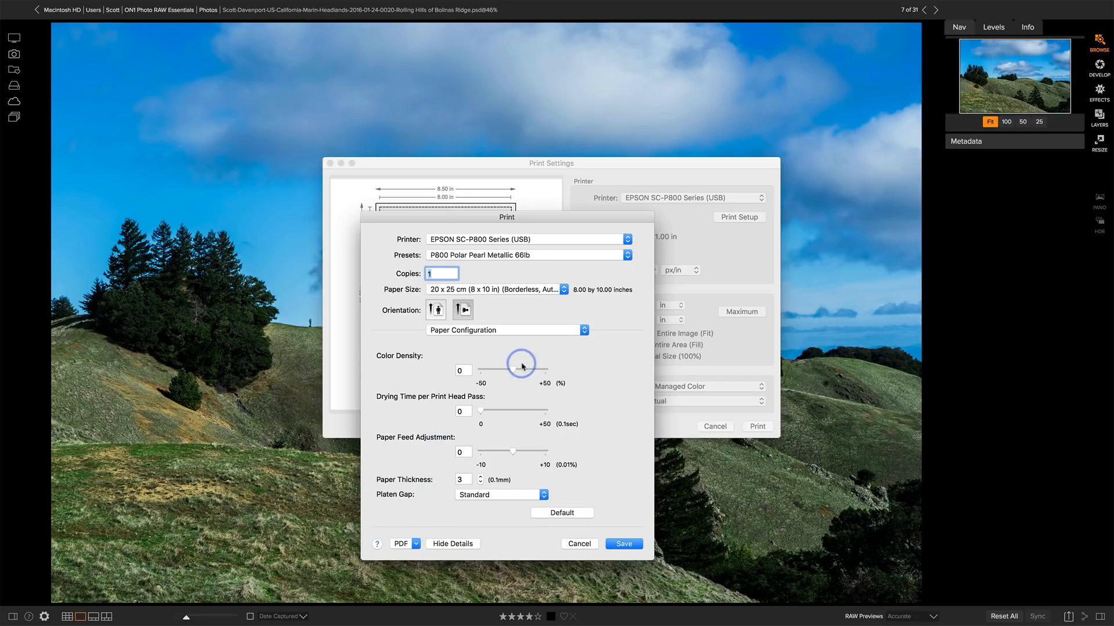
mouse_move(582, 258)
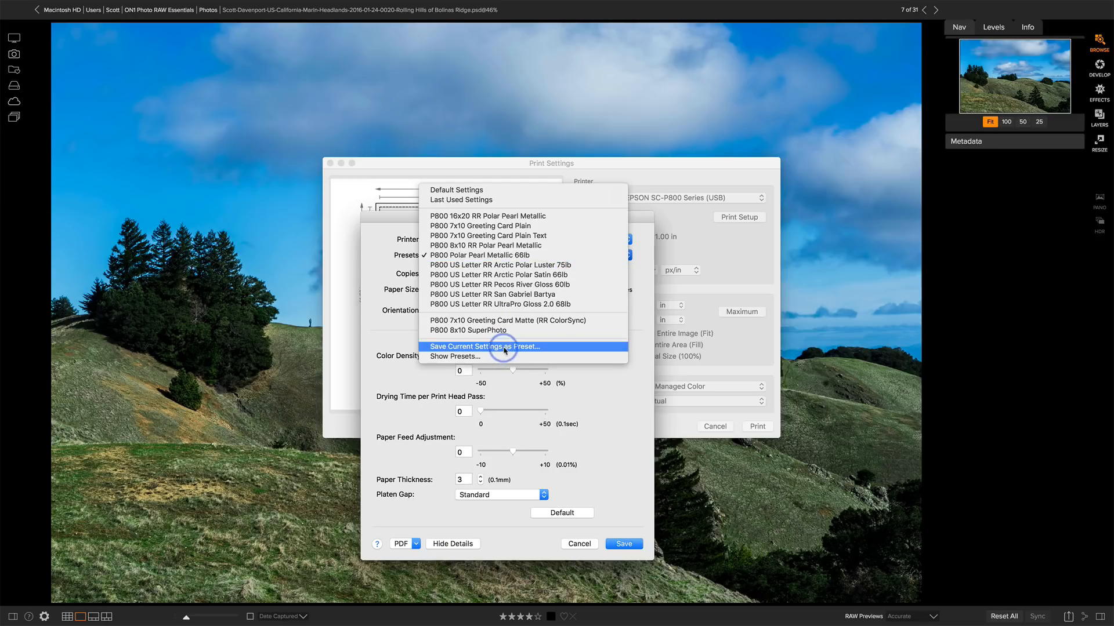
mouse_move(550, 347)
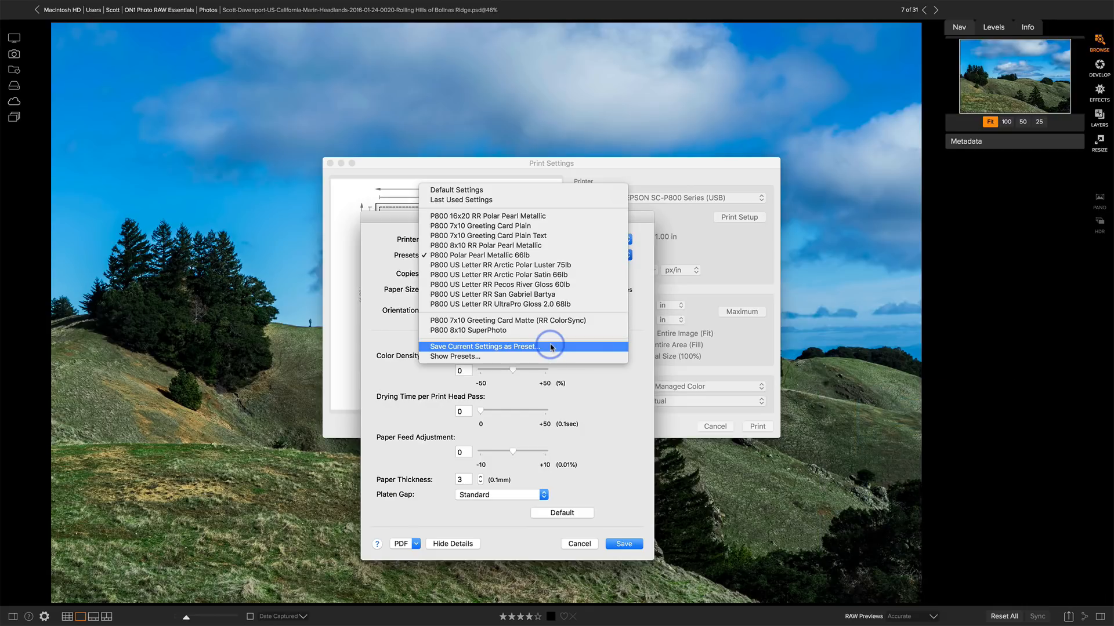
- Abandon saving a duplicate preset and save the printer settings, closing the Print dialog
left_click(483, 347)
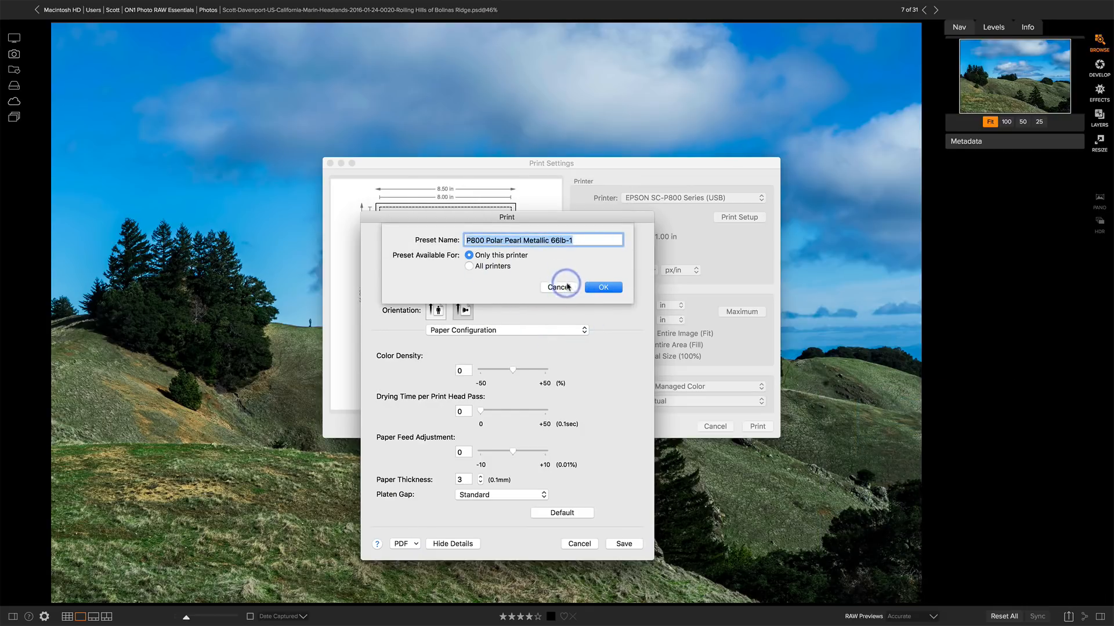
left_click(602, 287)
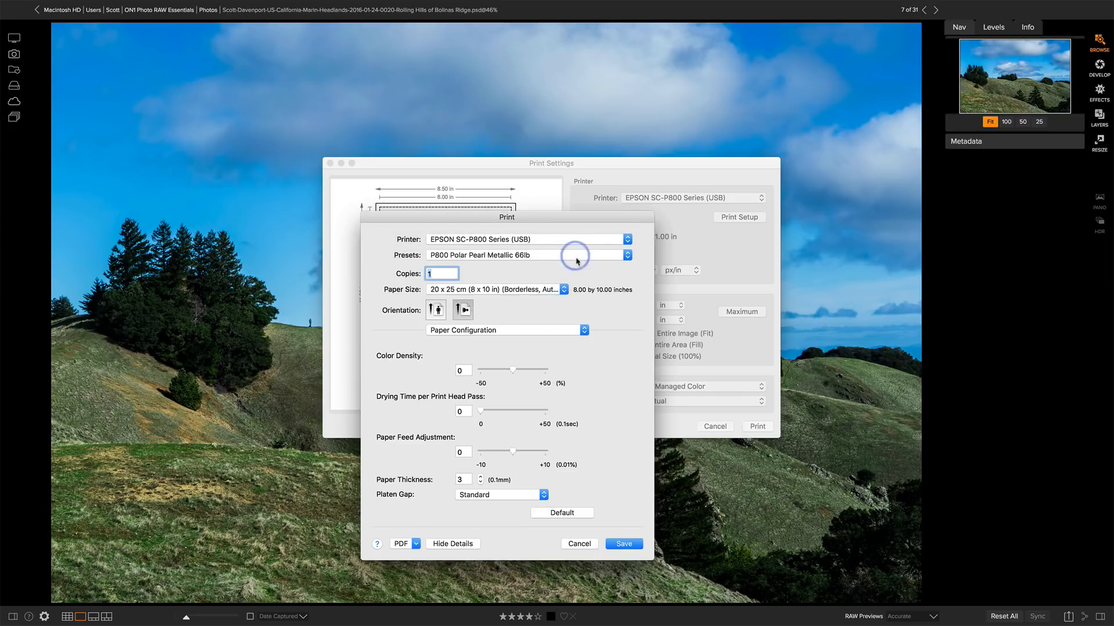
left_click(623, 543)
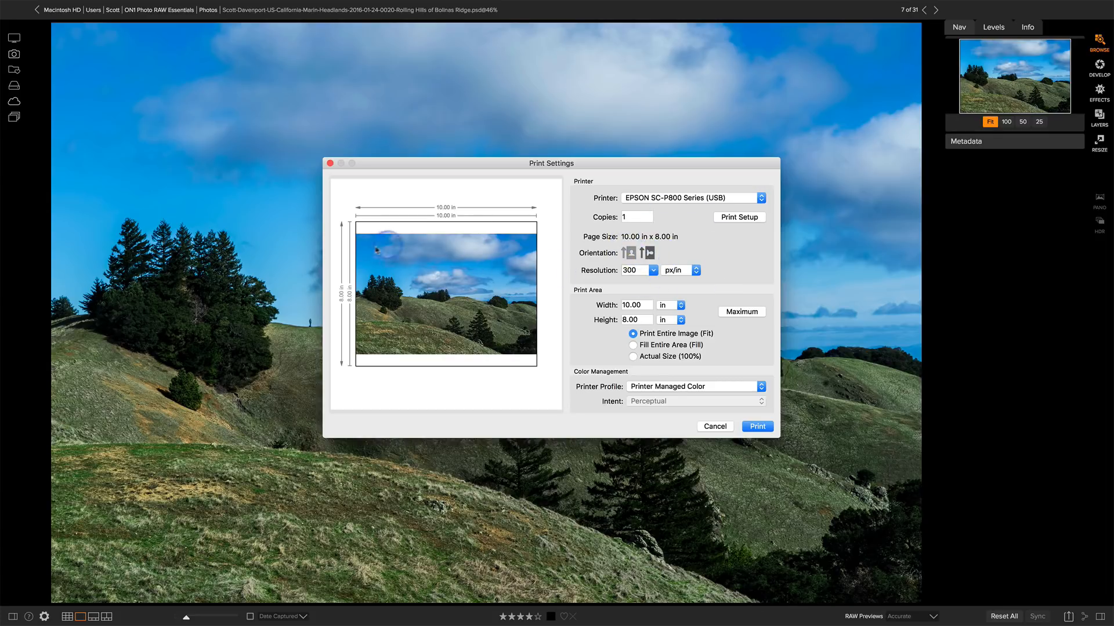
mouse_move(523, 319)
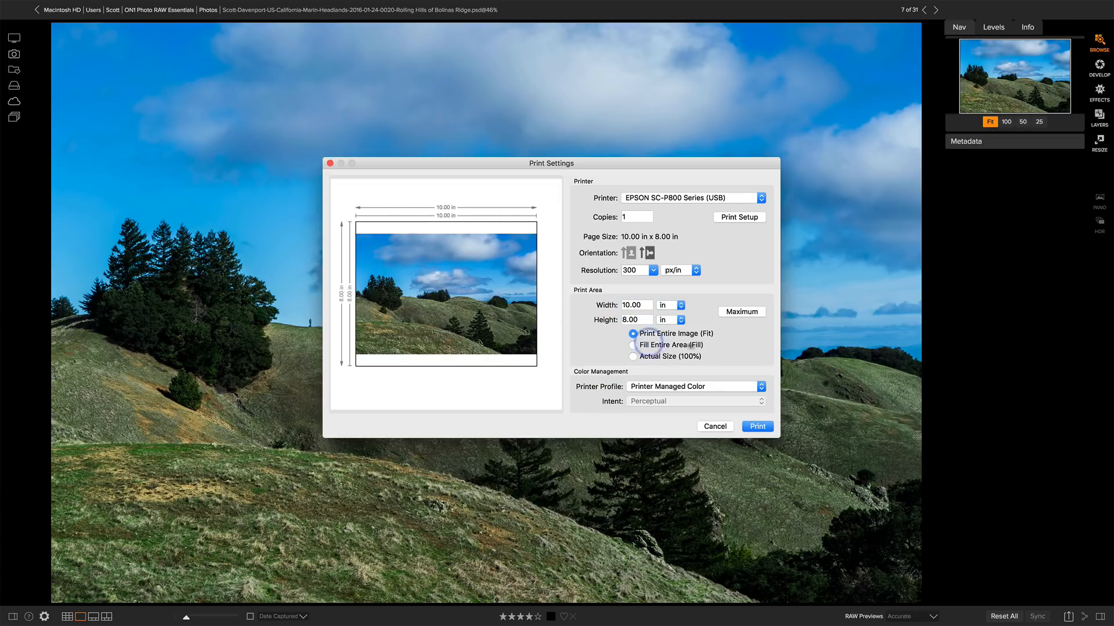
mouse_move(703, 345)
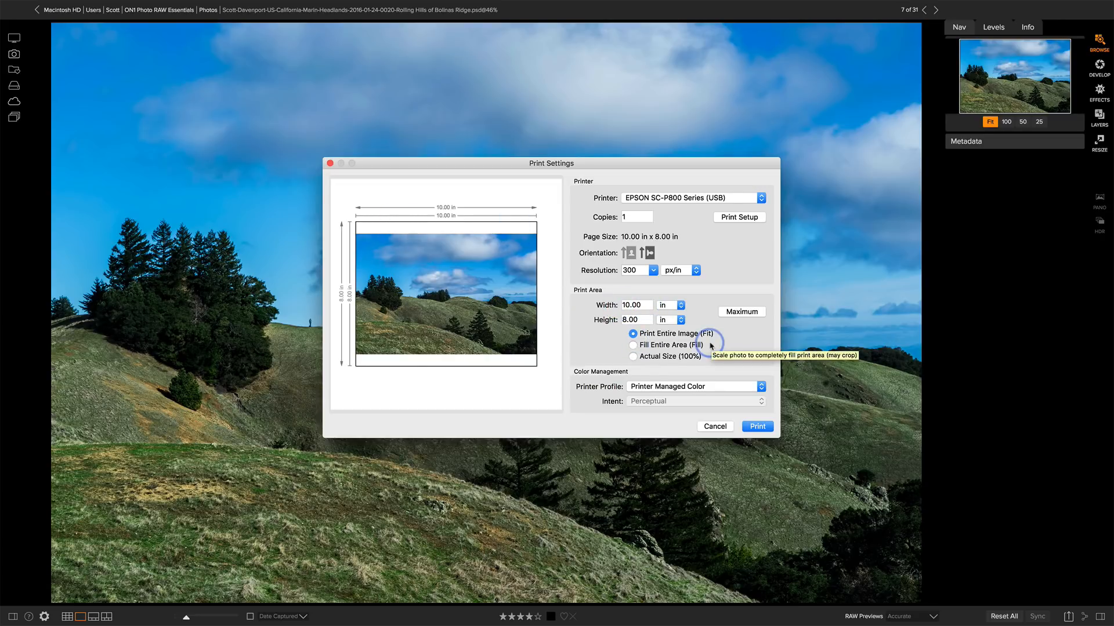
mouse_move(607, 370)
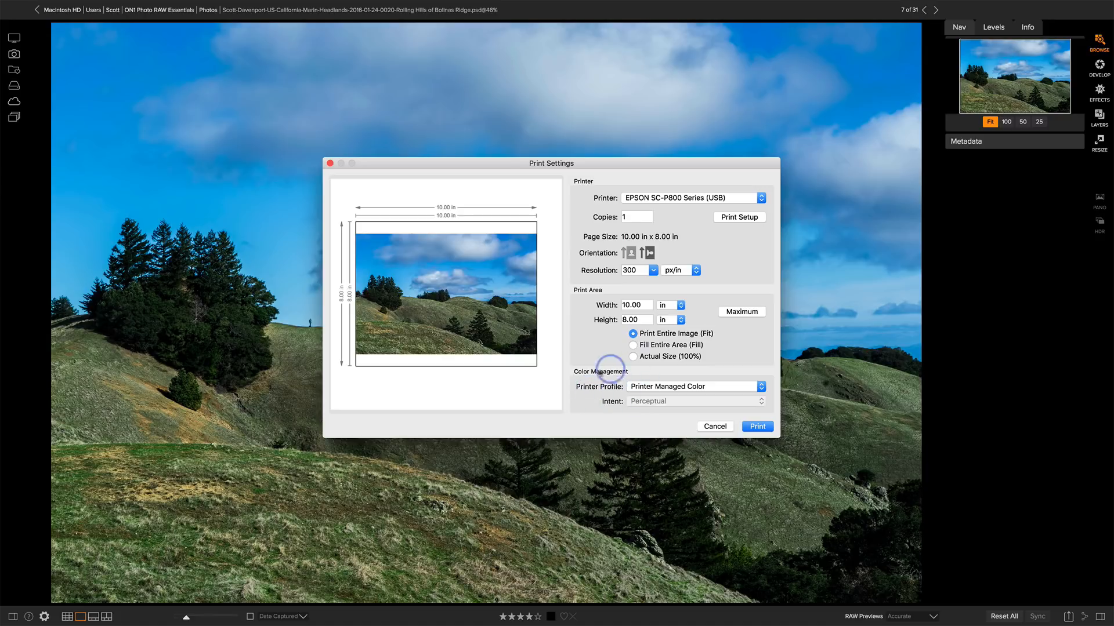
mouse_move(595, 385)
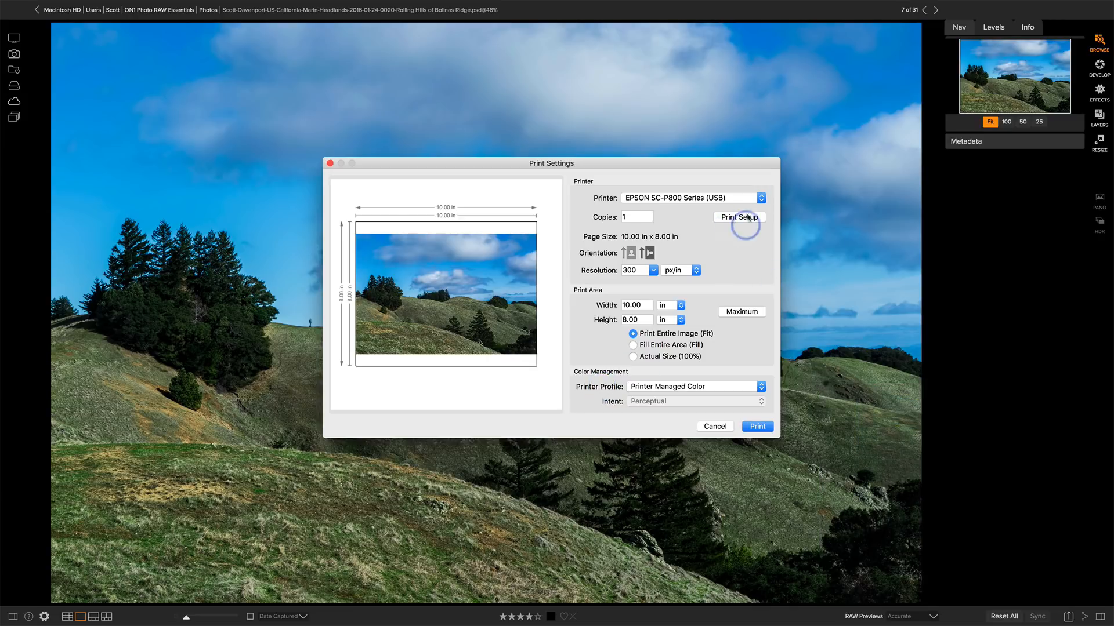
- Choose RR PolarPearlMetallic EpP800 as printer profile and reopen the Color Matching pane
left_click(696, 387)
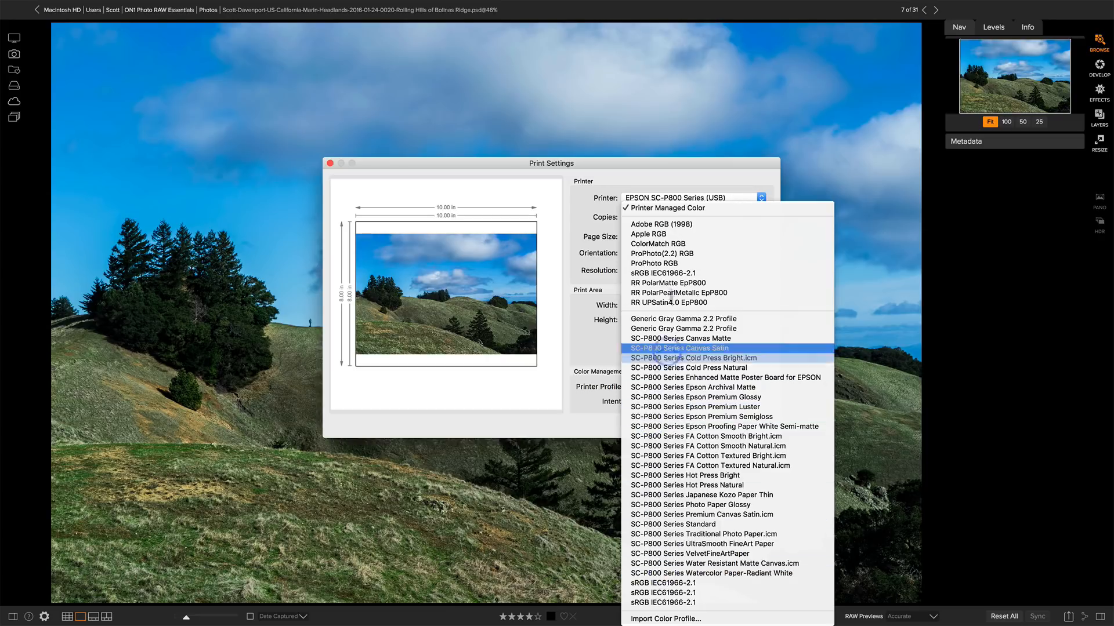
mouse_move(678, 348)
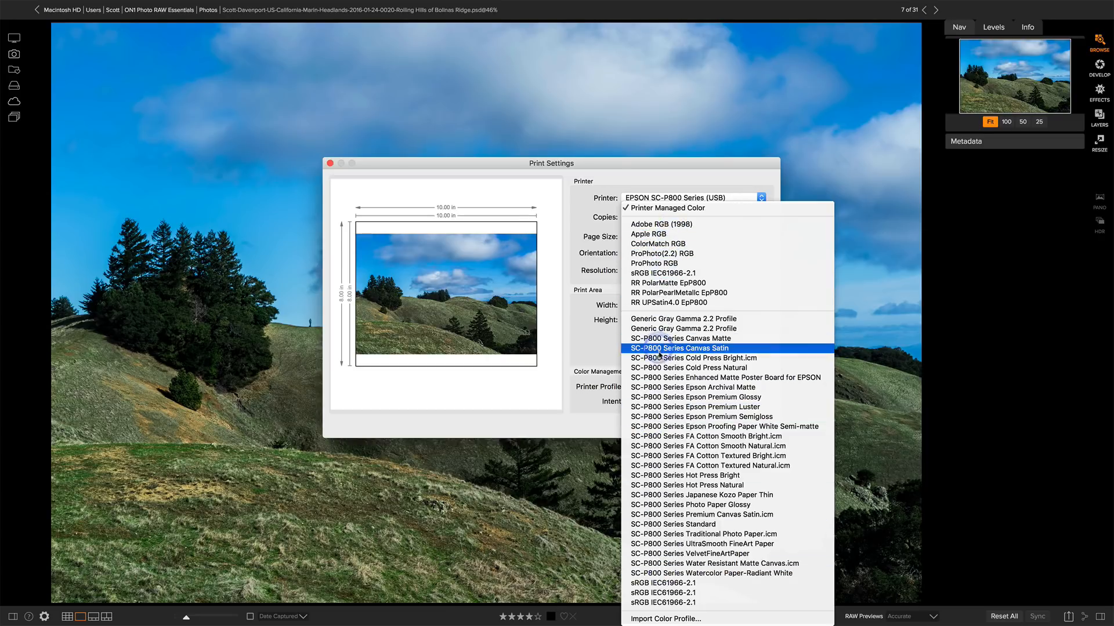
mouse_move(678, 292)
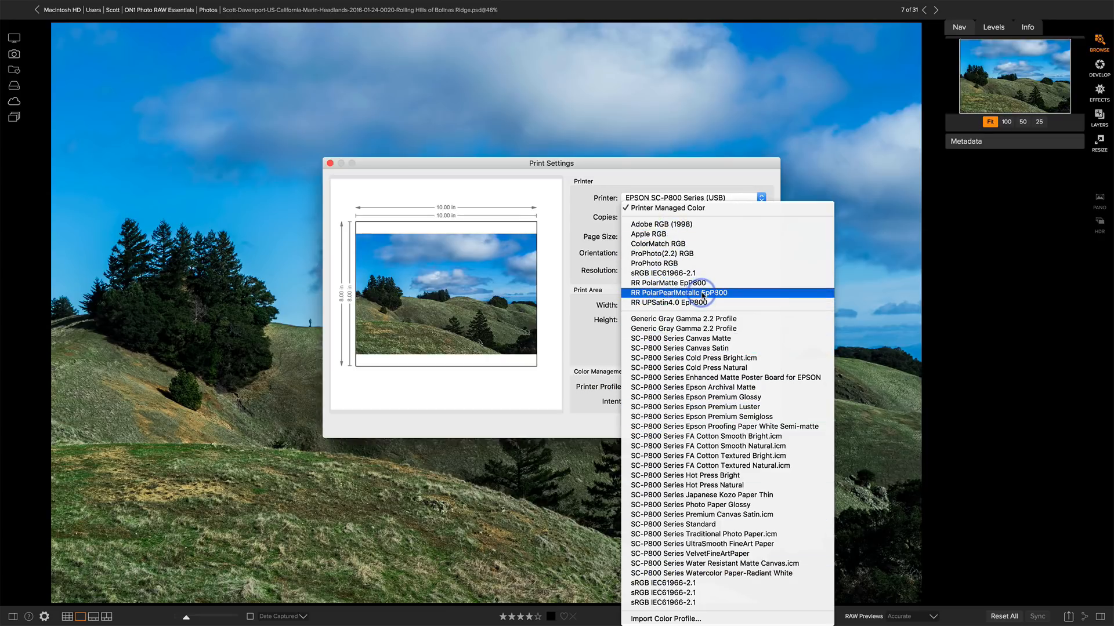
left_click(680, 292)
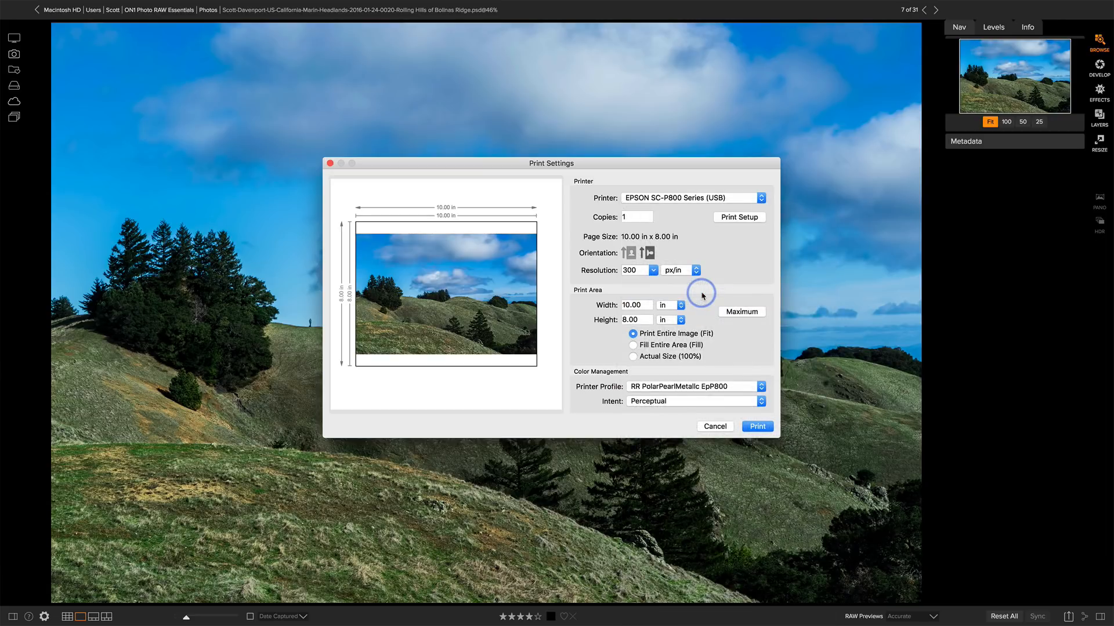
left_click(738, 217)
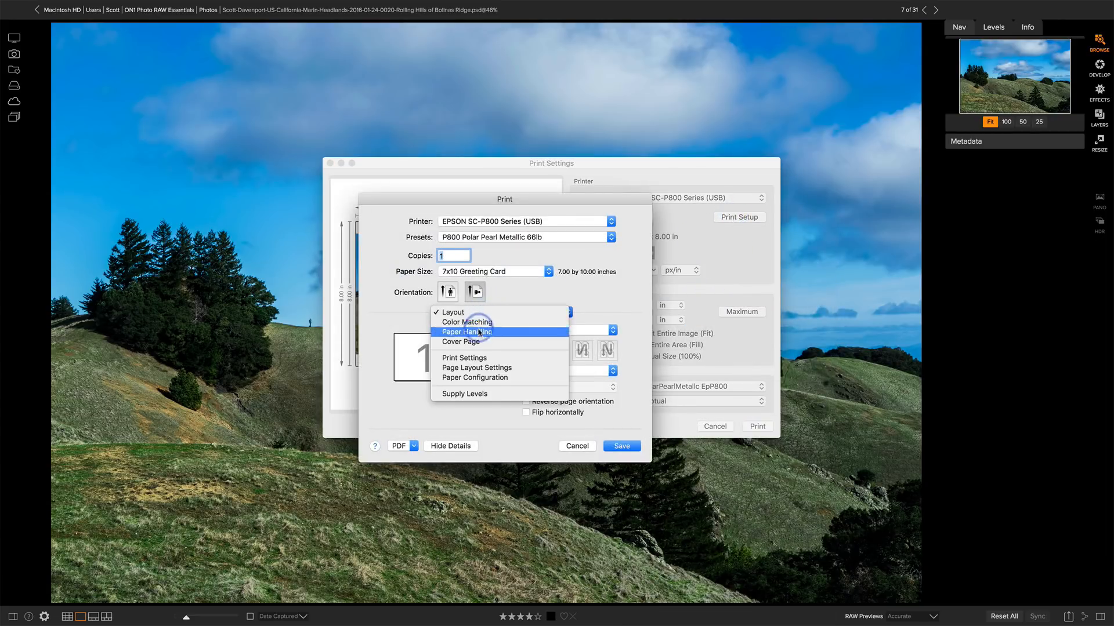
mouse_move(464, 357)
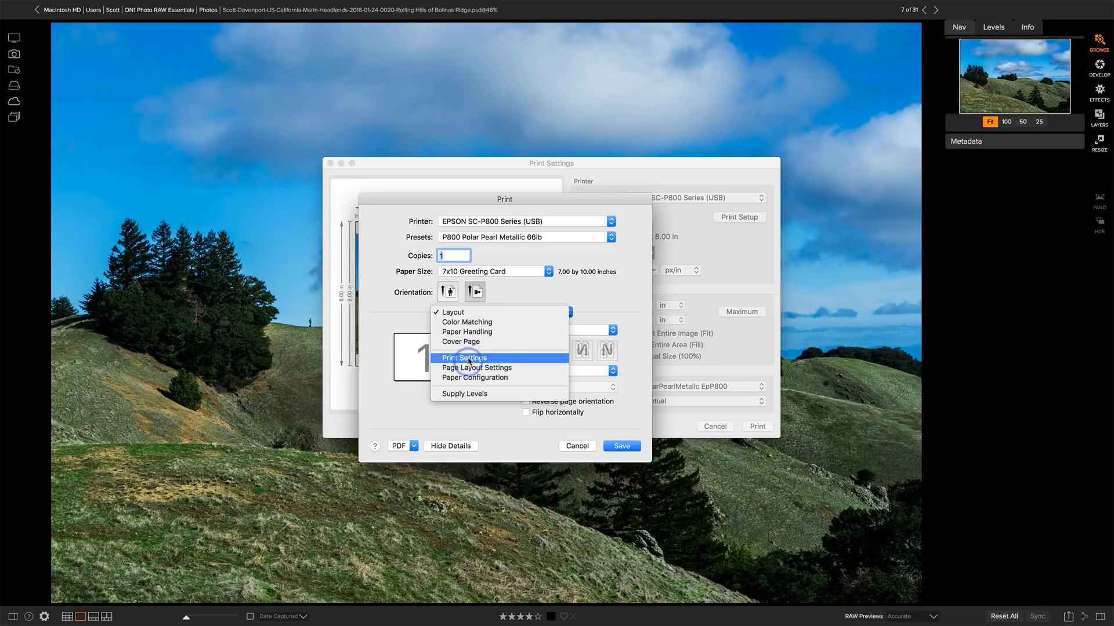
left_click(466, 322)
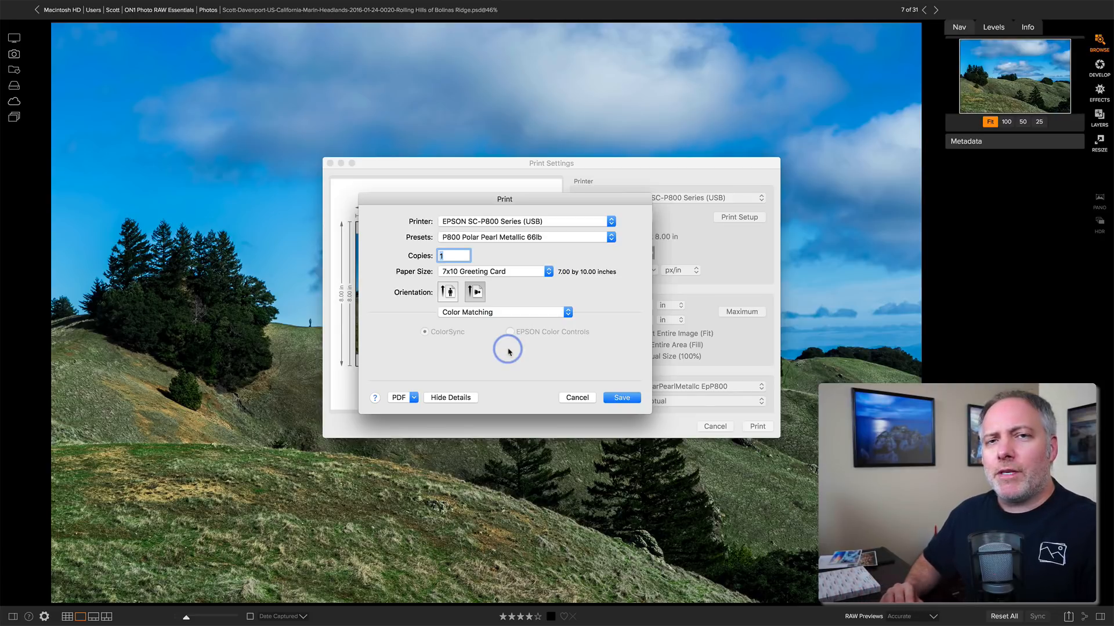
mouse_move(490, 238)
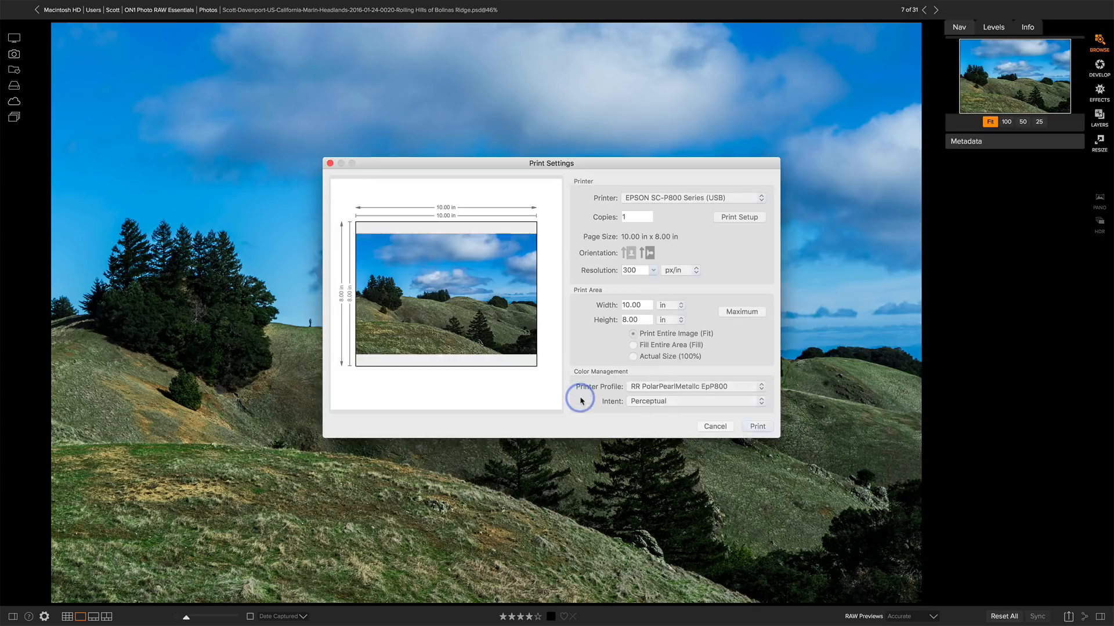
- Choose Import Color Profile… from the Printer Profile list, reverting to Printer Managed Color
left_click(694, 386)
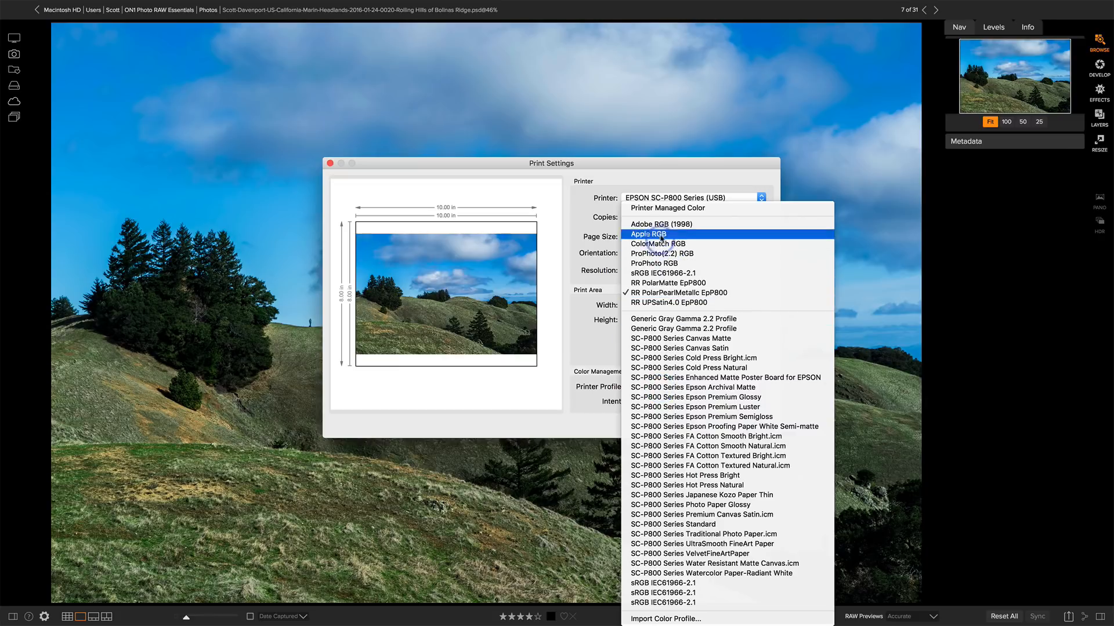
mouse_move(667, 209)
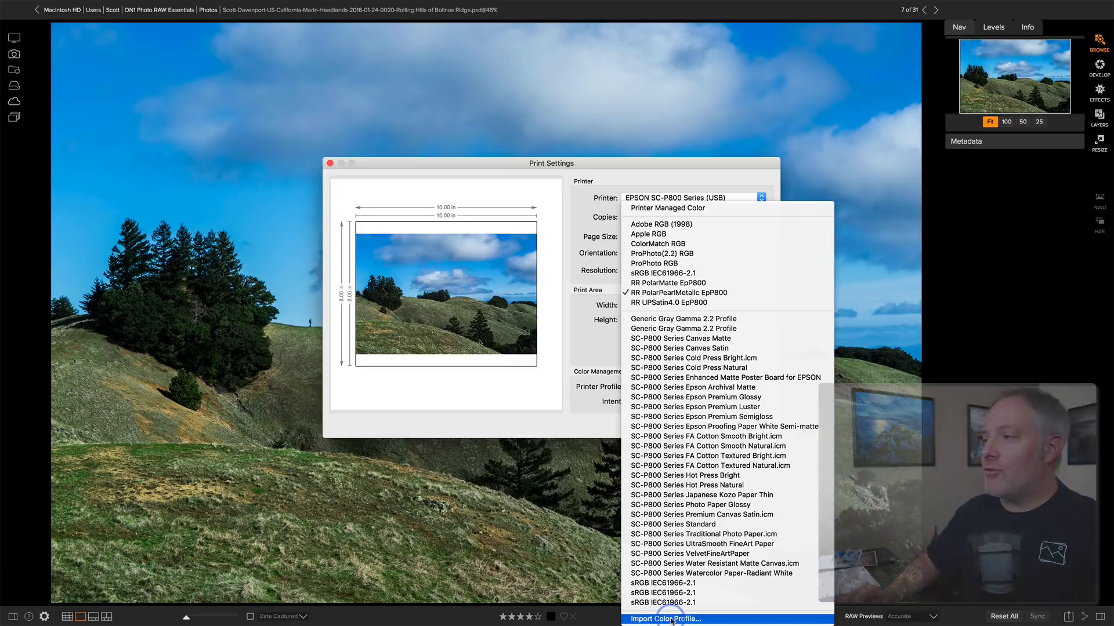
left_click(667, 208)
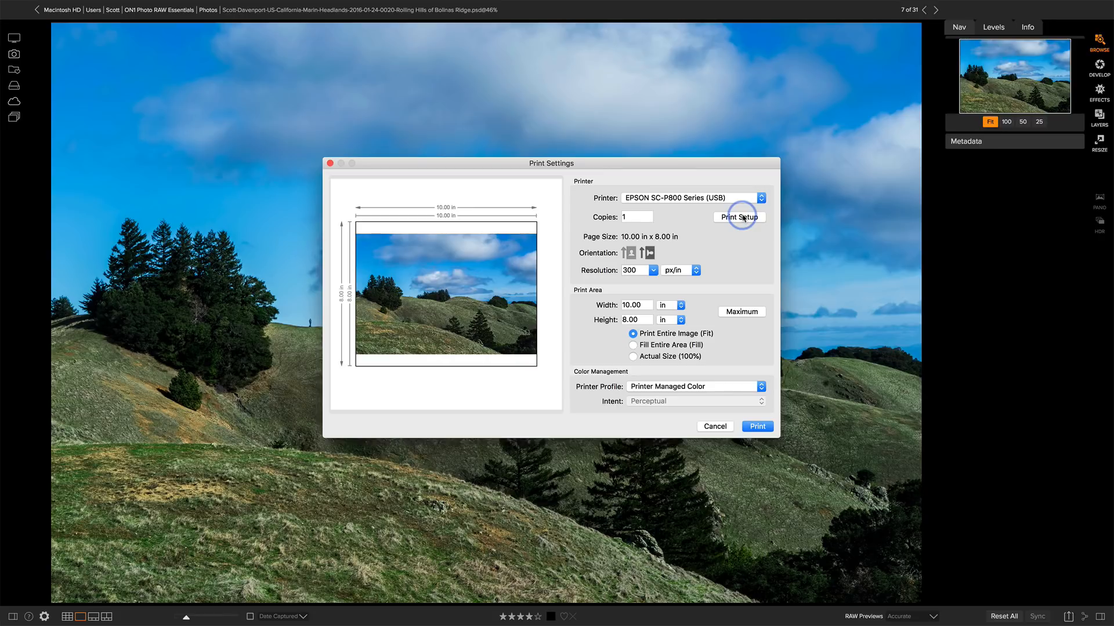
mouse_move(737, 240)
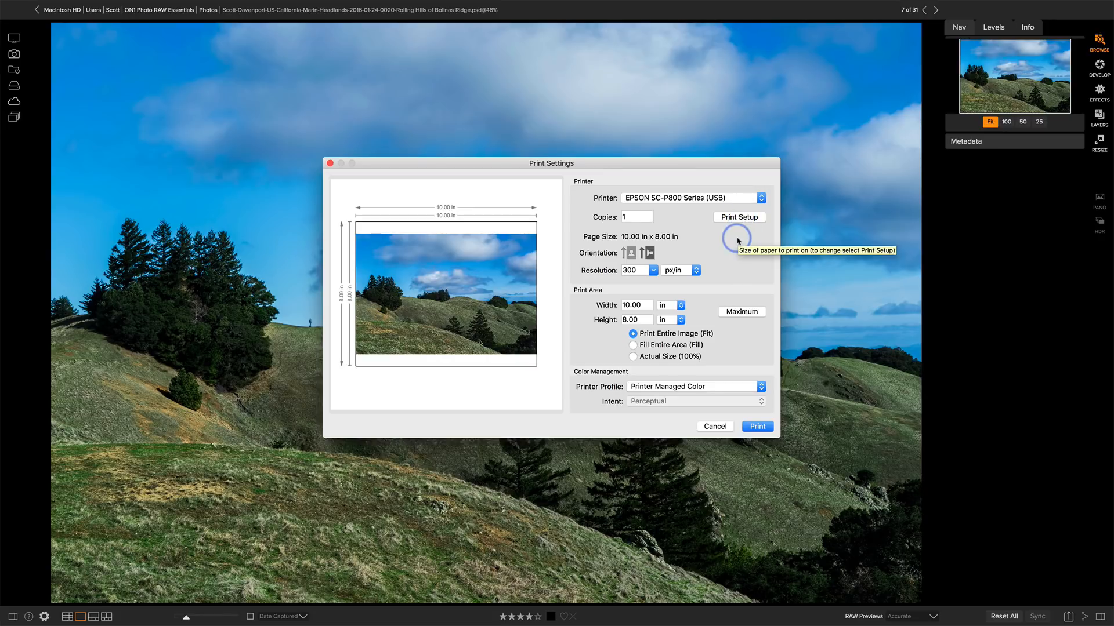